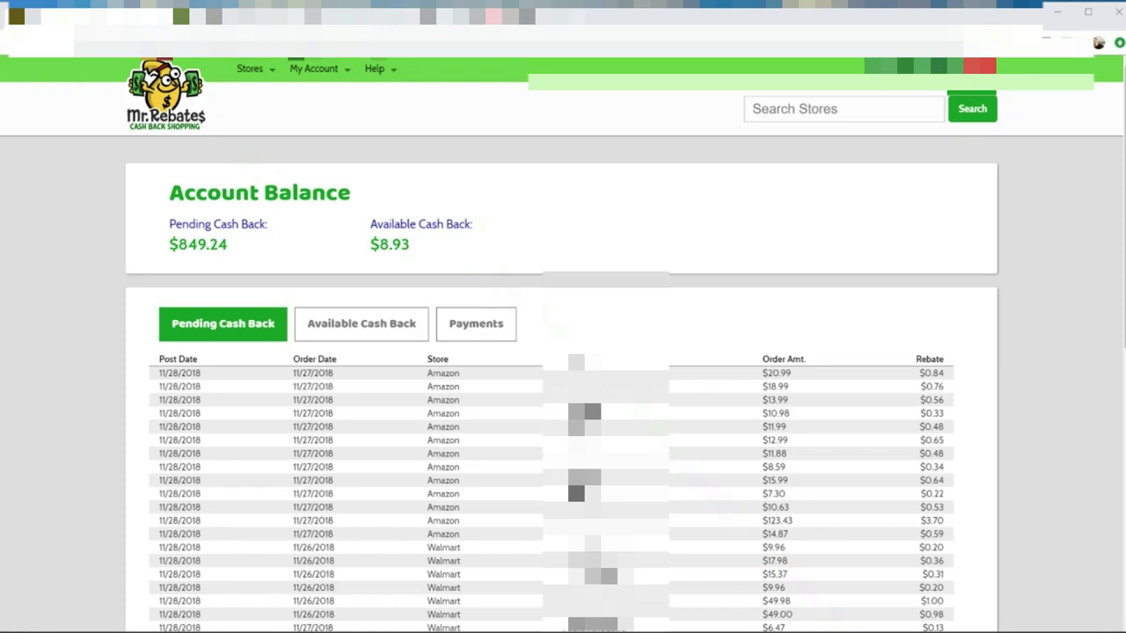
{"action": "mouse_move", "coordinate": [317, 246]}
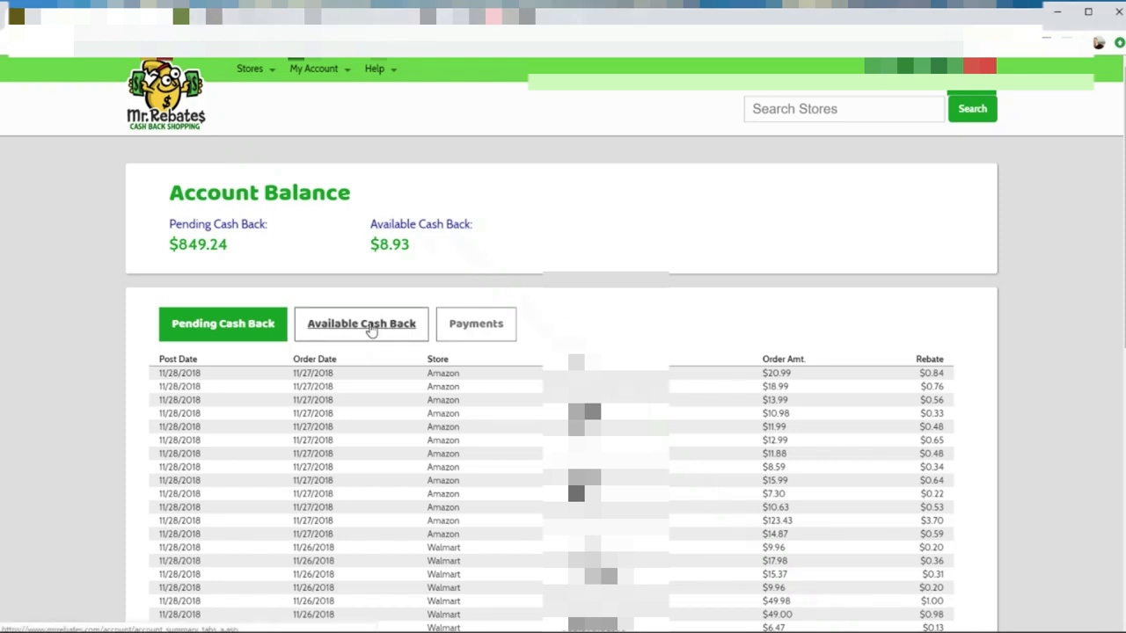
Step: Show the Available Cash Back list ($8.93), then go to the cash back terms page
{"action": "left_click", "coordinate": [360, 324]}
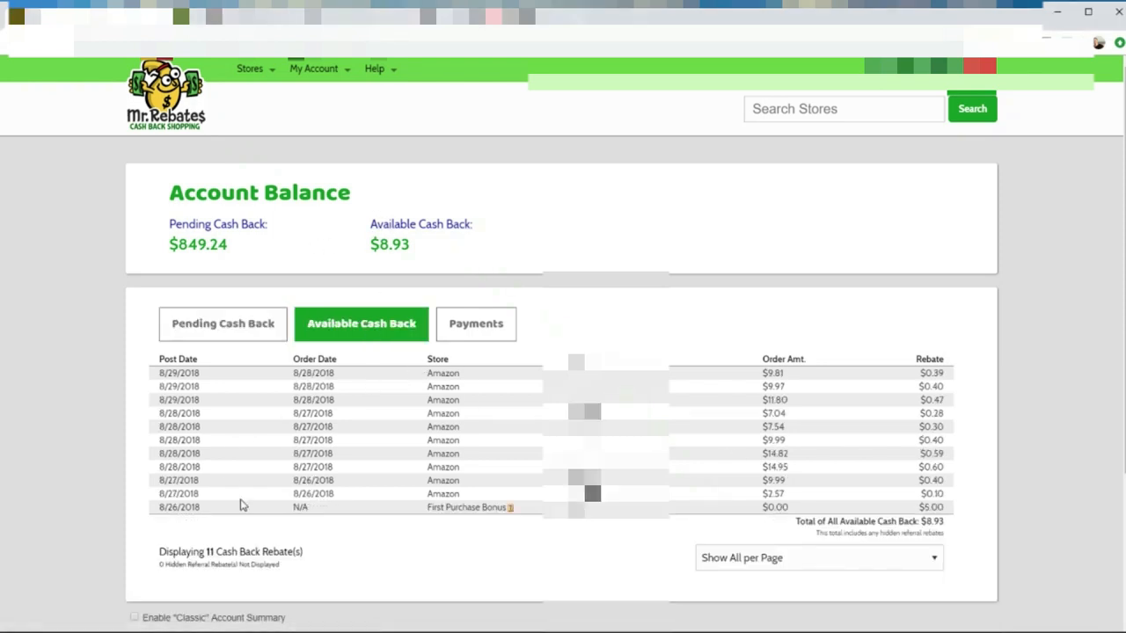
{"action": "mouse_move", "coordinate": [343, 352]}
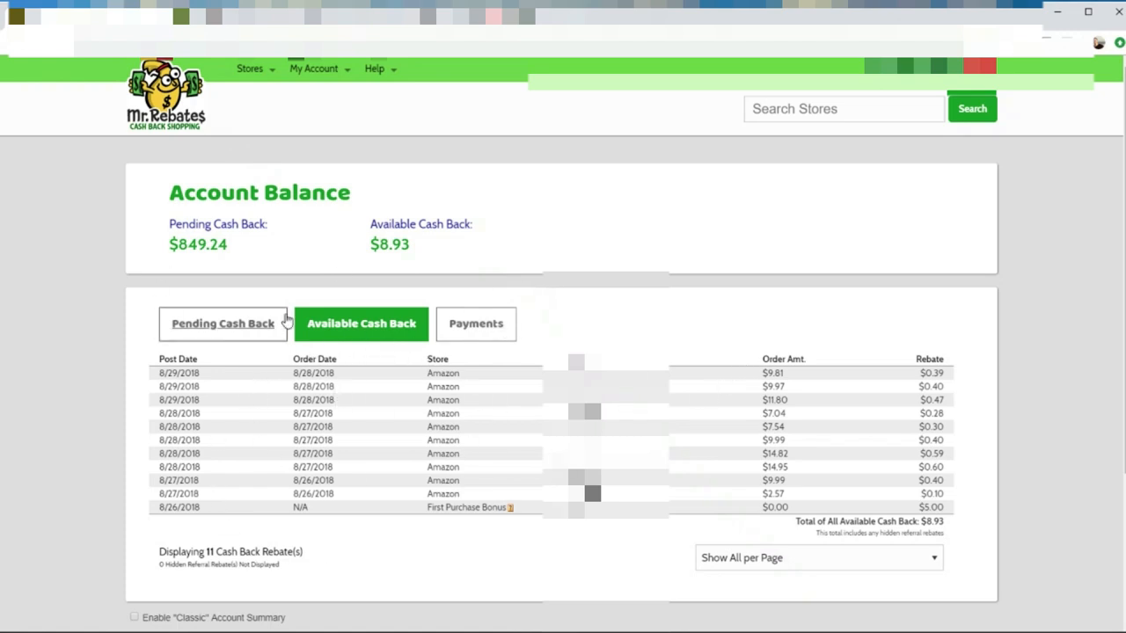
{"action": "mouse_move", "coordinate": [875, 503]}
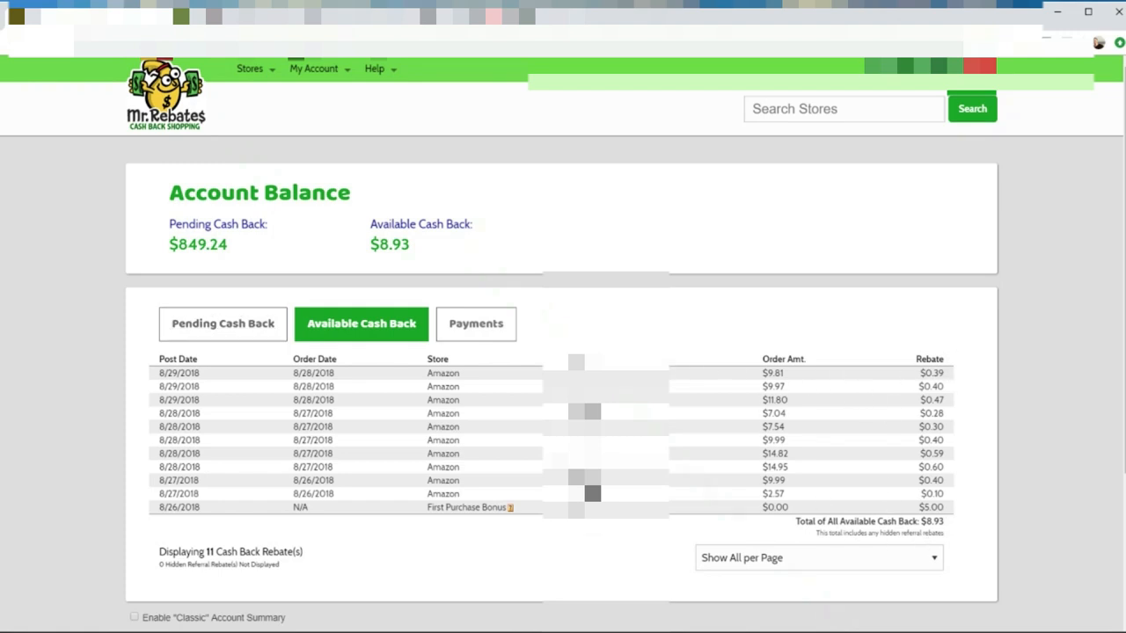
{"action": "double_click", "coordinate": [931, 507]}
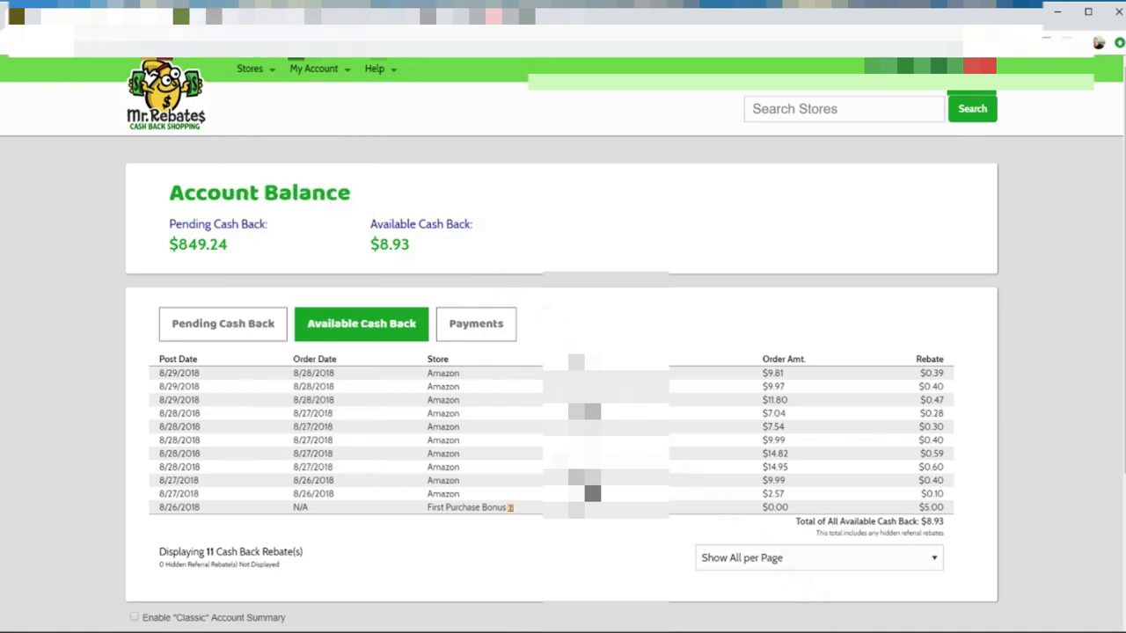
{"action": "left_click", "coordinate": [250, 68]}
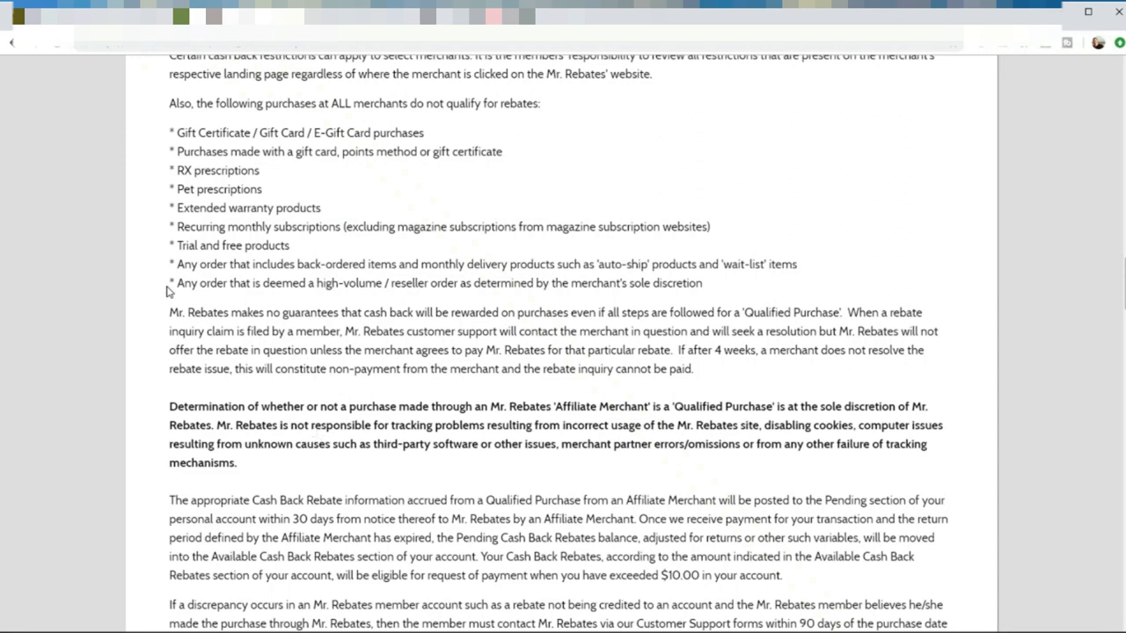
Step: Highlight the high-volume / reseller order exclusion rule in the Terms & Conditions
{"action": "left_click_drag", "start_coordinate": [169, 283], "coordinate": [431, 283]}
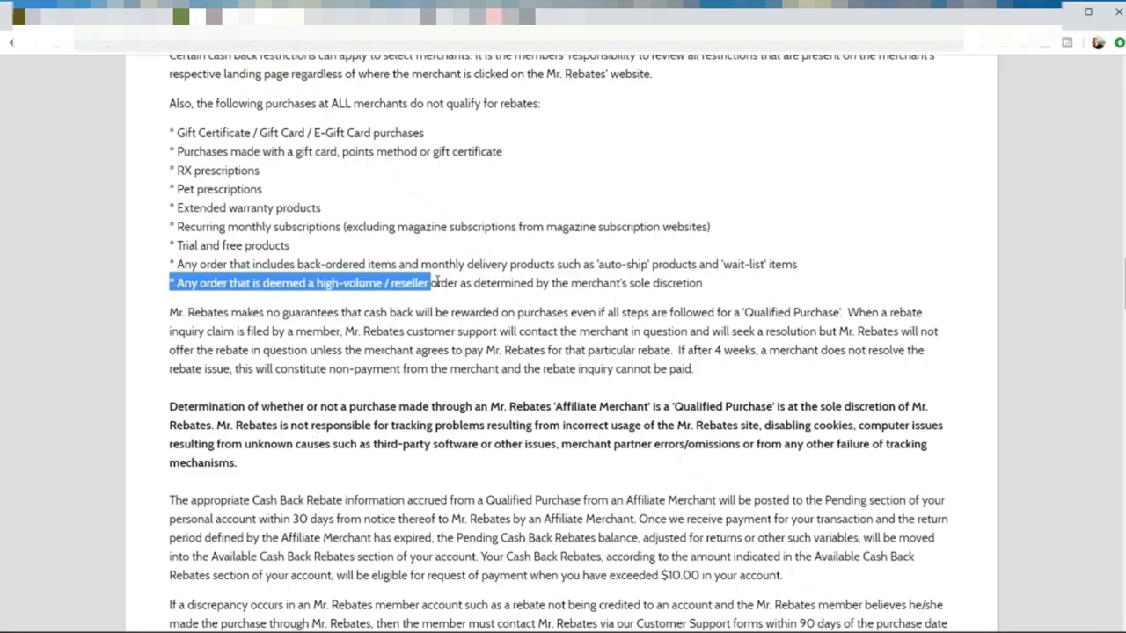
{"action": "left_click_drag", "start_coordinate": [431, 283], "coordinate": [695, 312]}
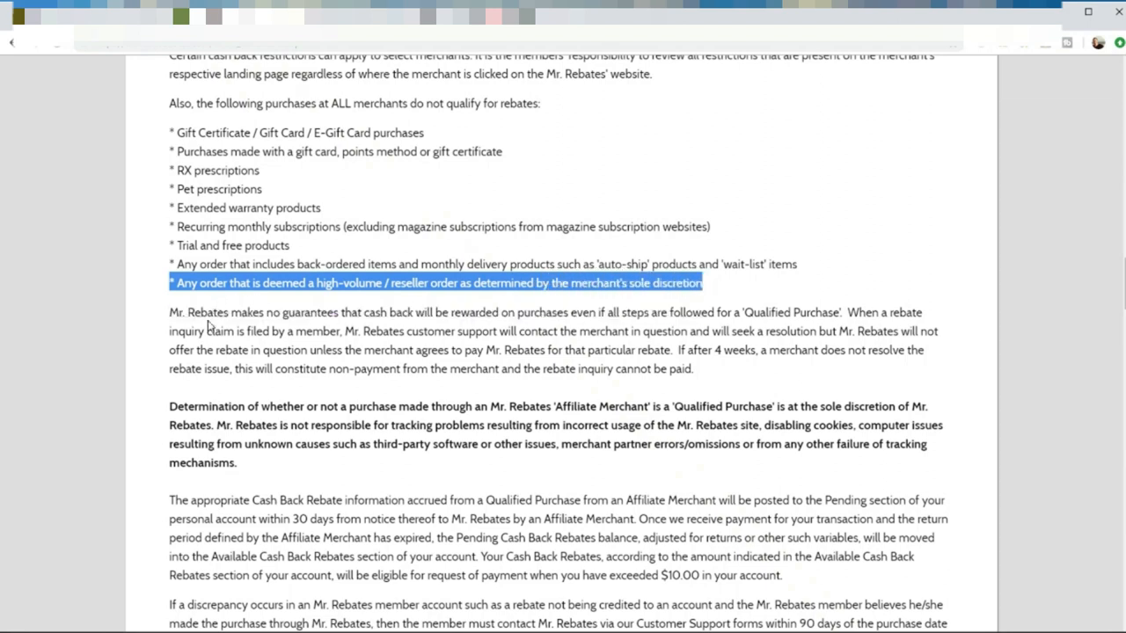
{"action": "mouse_move", "coordinate": [168, 328]}
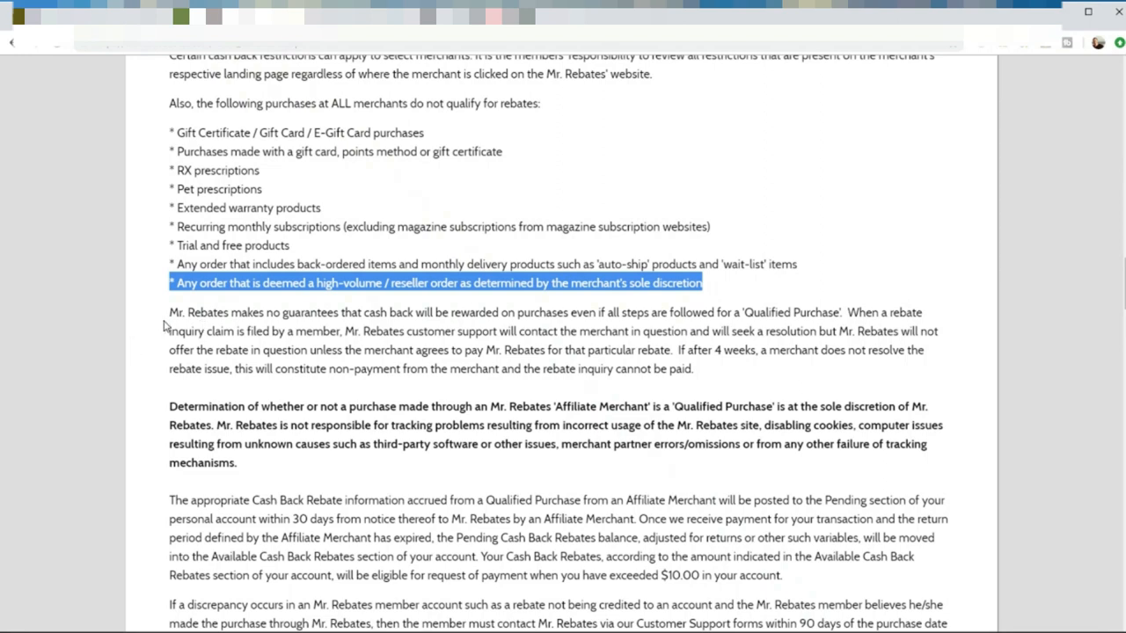
{"action": "mouse_move", "coordinate": [316, 353]}
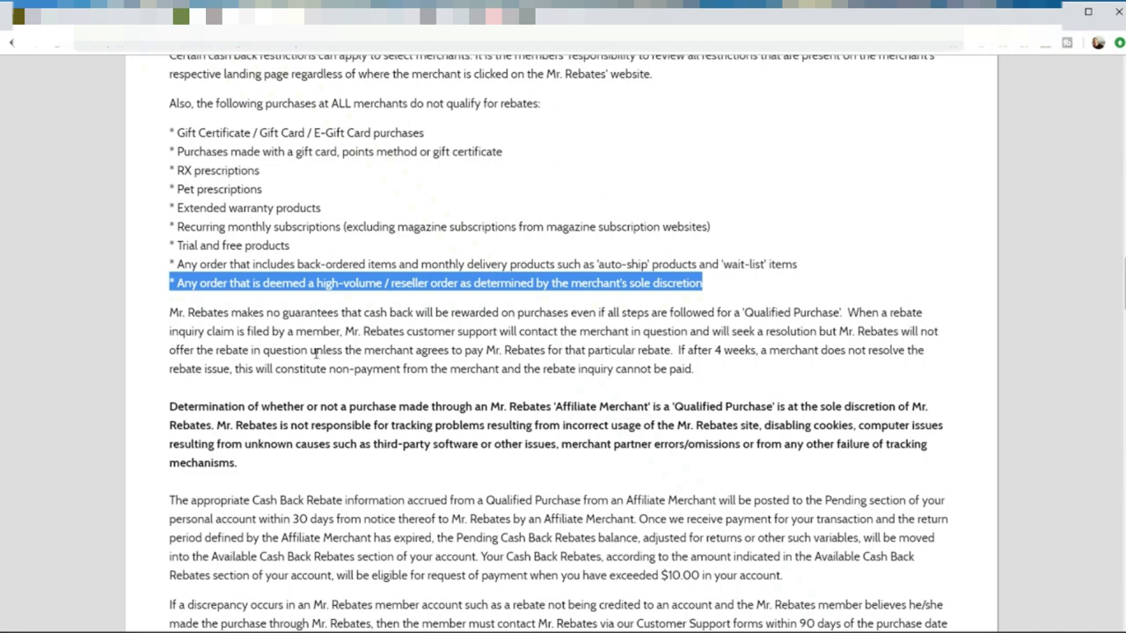
{"action": "left_click", "coordinate": [607, 295]}
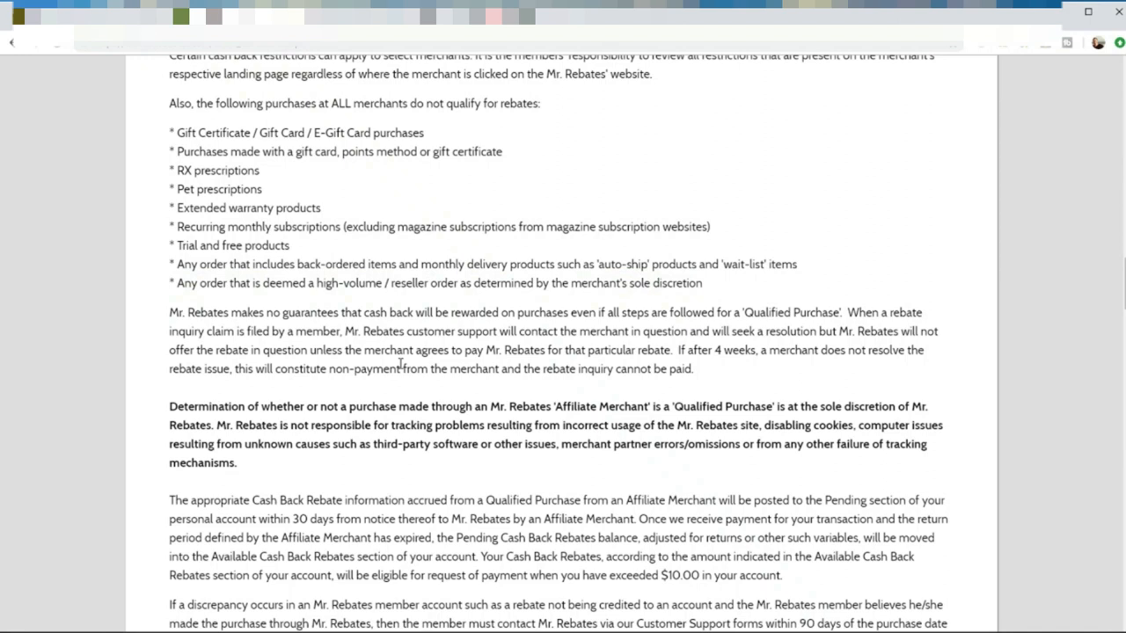
{"action": "left_click_drag", "start_coordinate": [211, 282], "coordinate": [703, 282]}
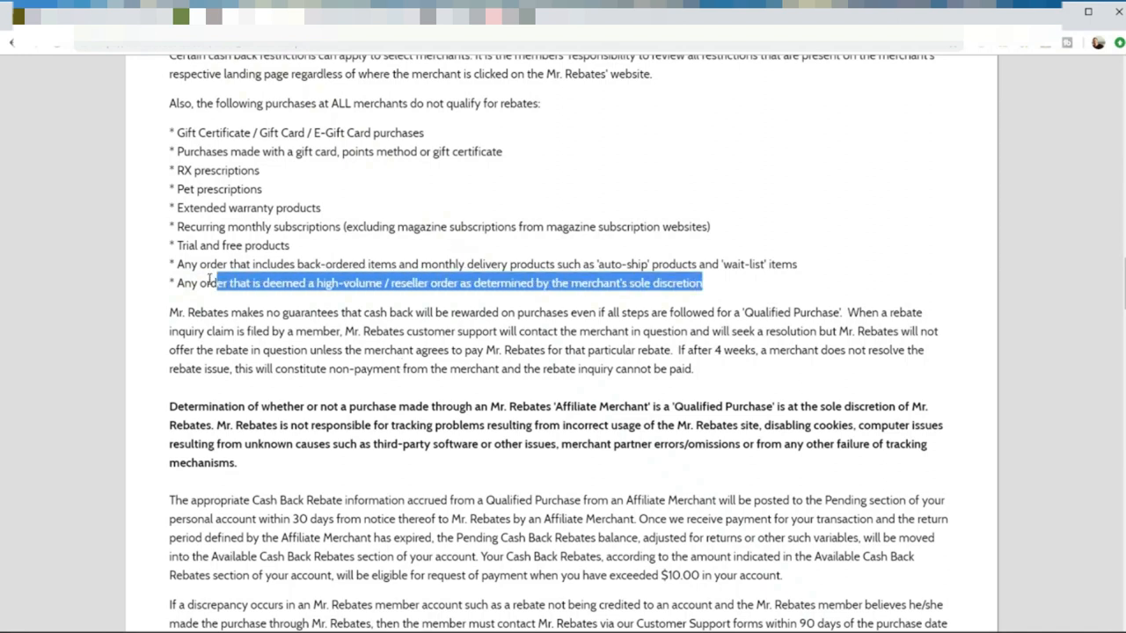
{"action": "left_click", "coordinate": [326, 301]}
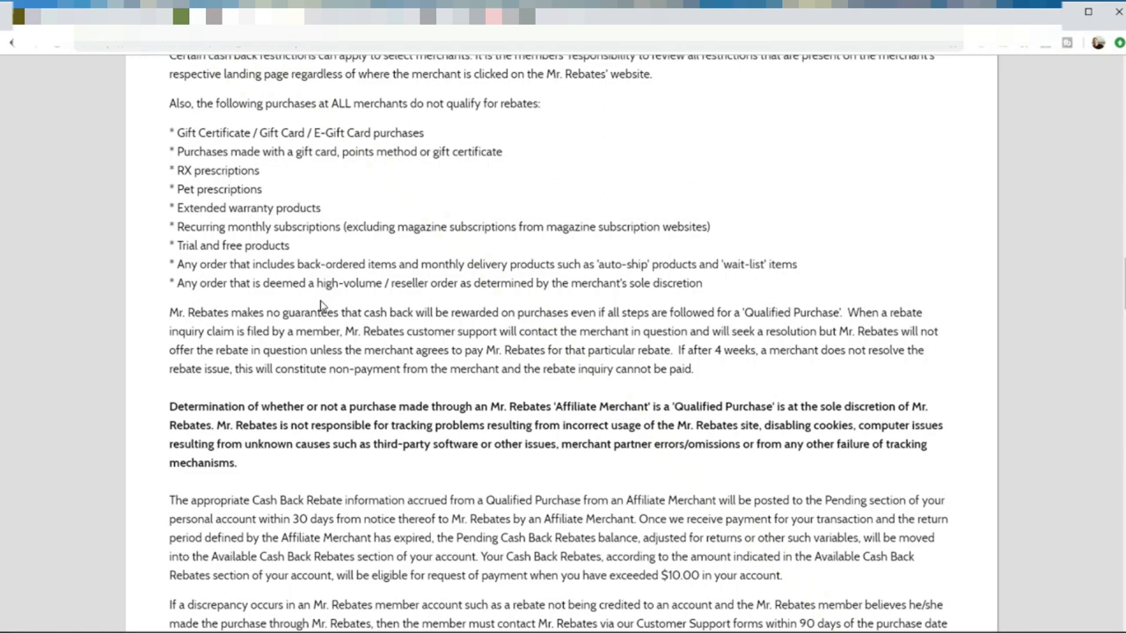
{"action": "mouse_move", "coordinate": [320, 308]}
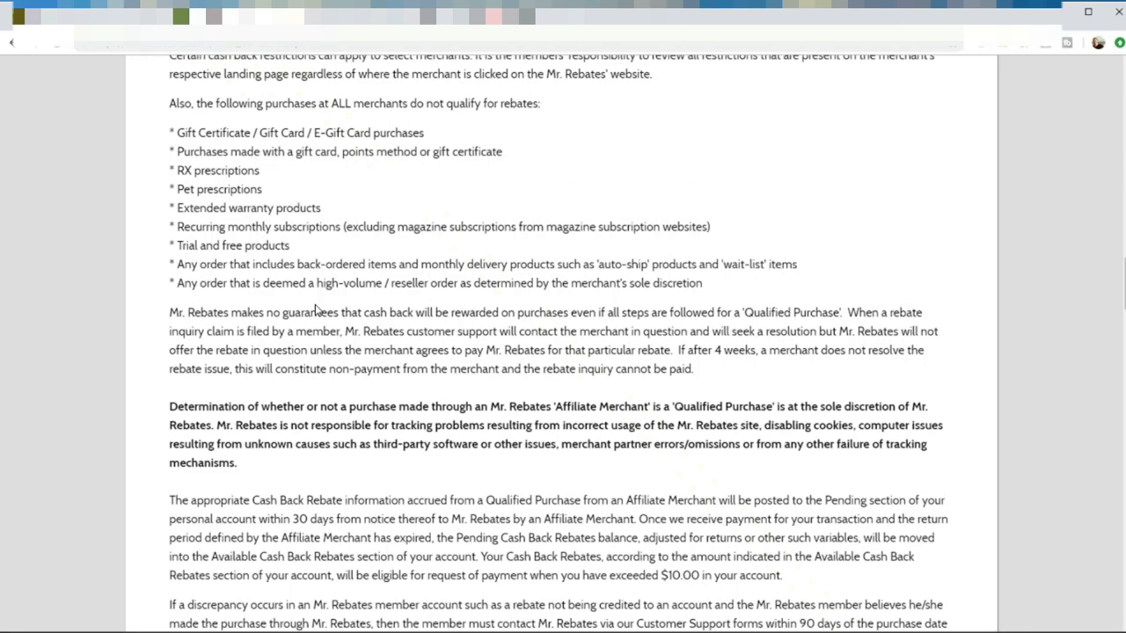
{"action": "mouse_move", "coordinate": [316, 307]}
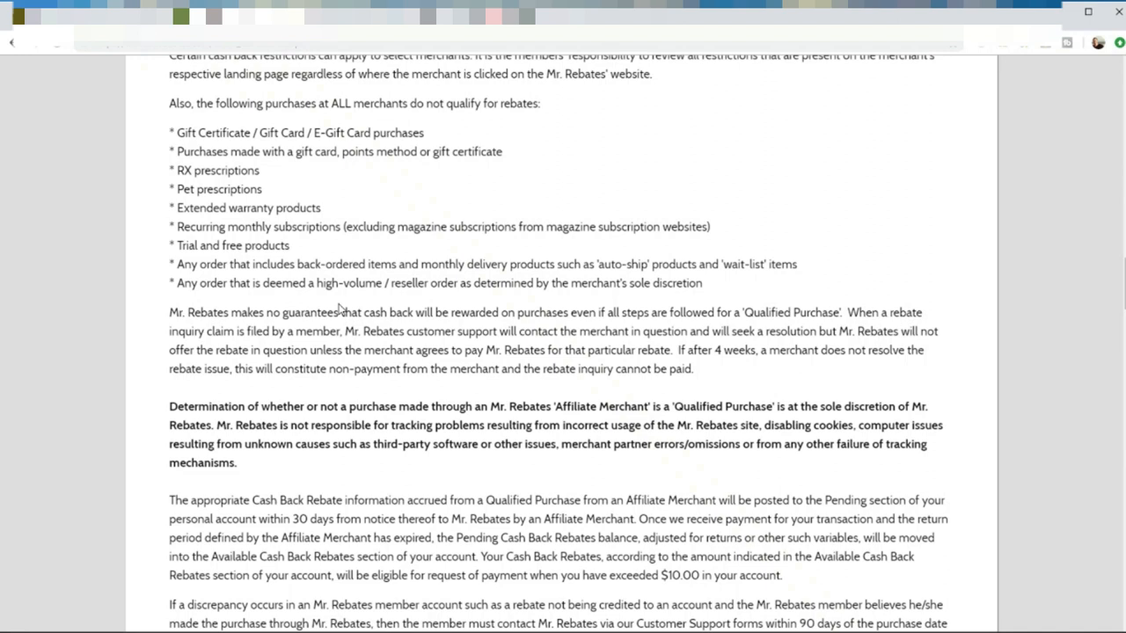
{"action": "mouse_move", "coordinate": [353, 308]}
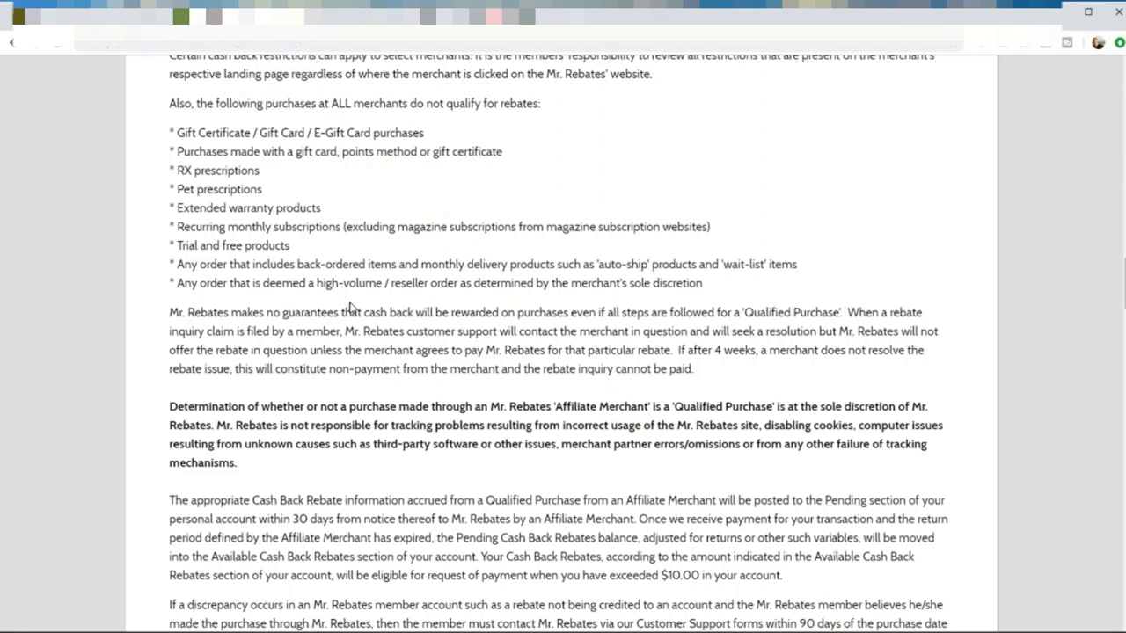
{"action": "mouse_move", "coordinate": [409, 116]}
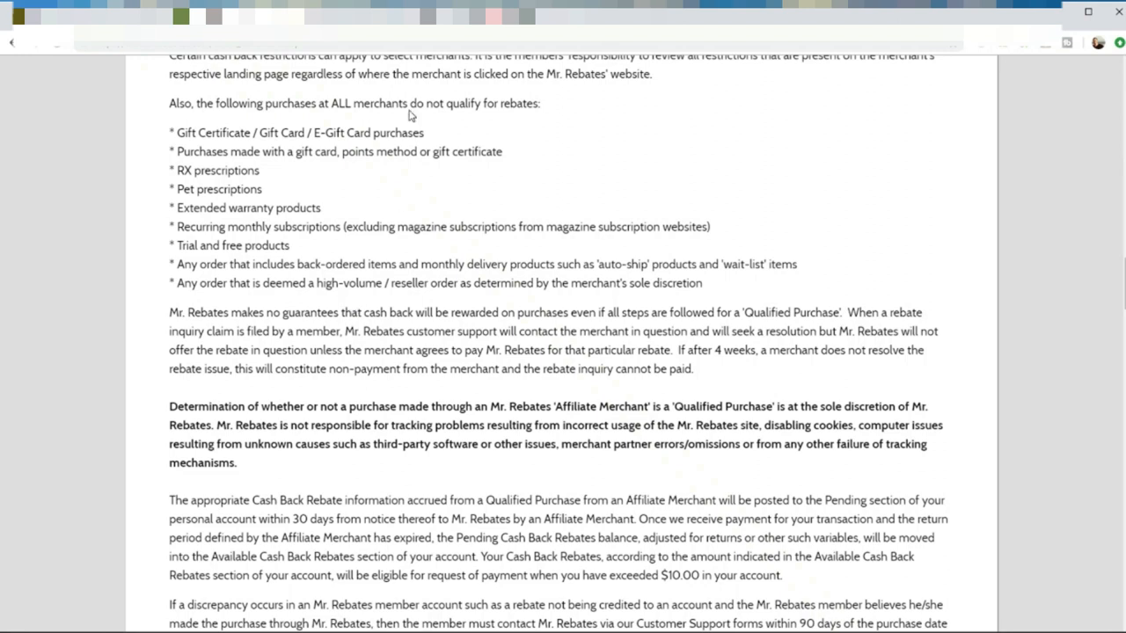
{"action": "mouse_move", "coordinate": [700, 299]}
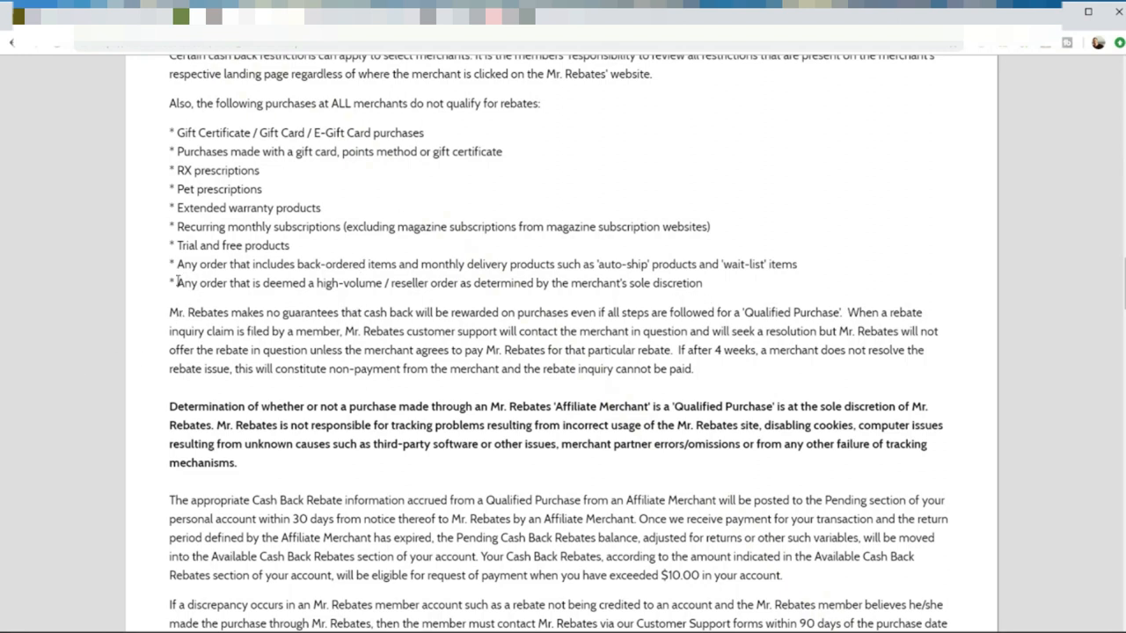
{"action": "mouse_move", "coordinate": [356, 277]}
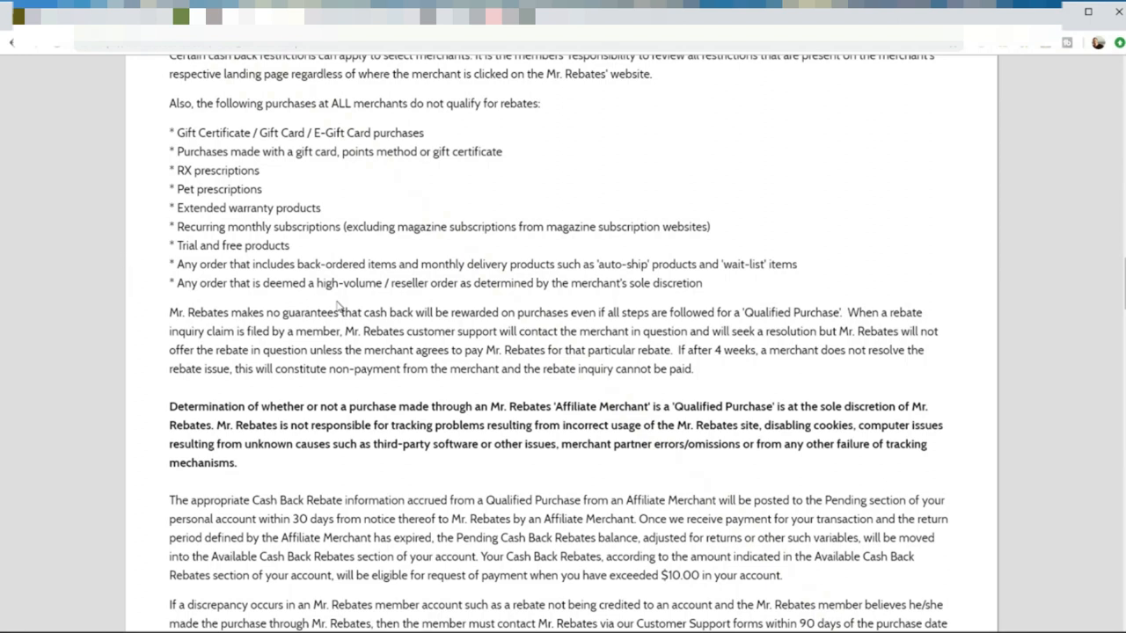
{"action": "mouse_move", "coordinate": [165, 289]}
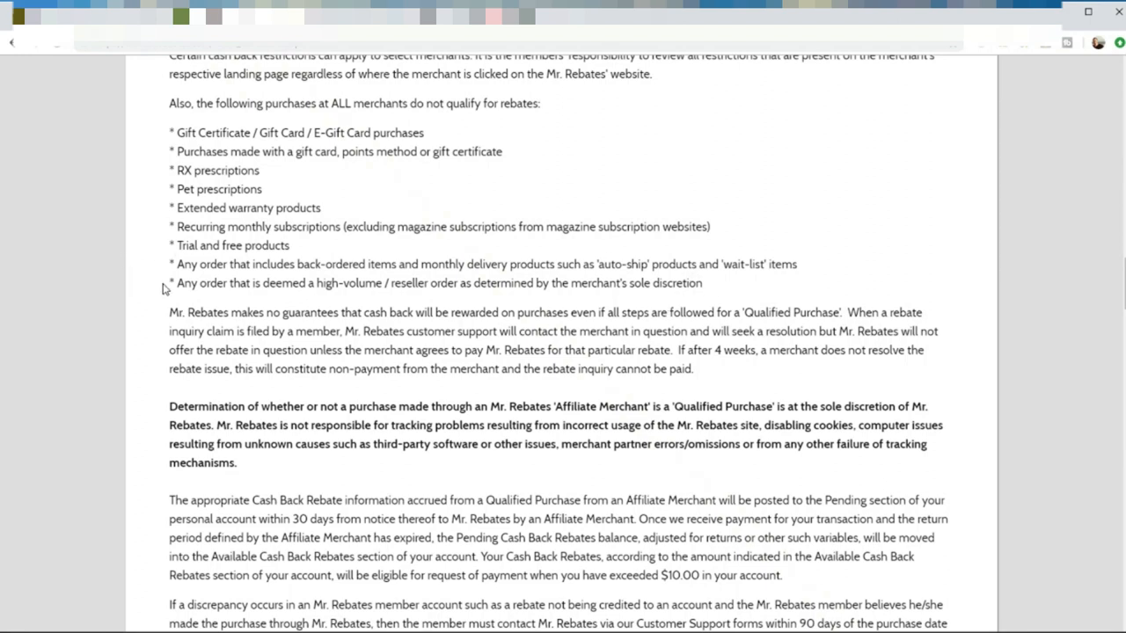
{"action": "mouse_move", "coordinate": [165, 289]}
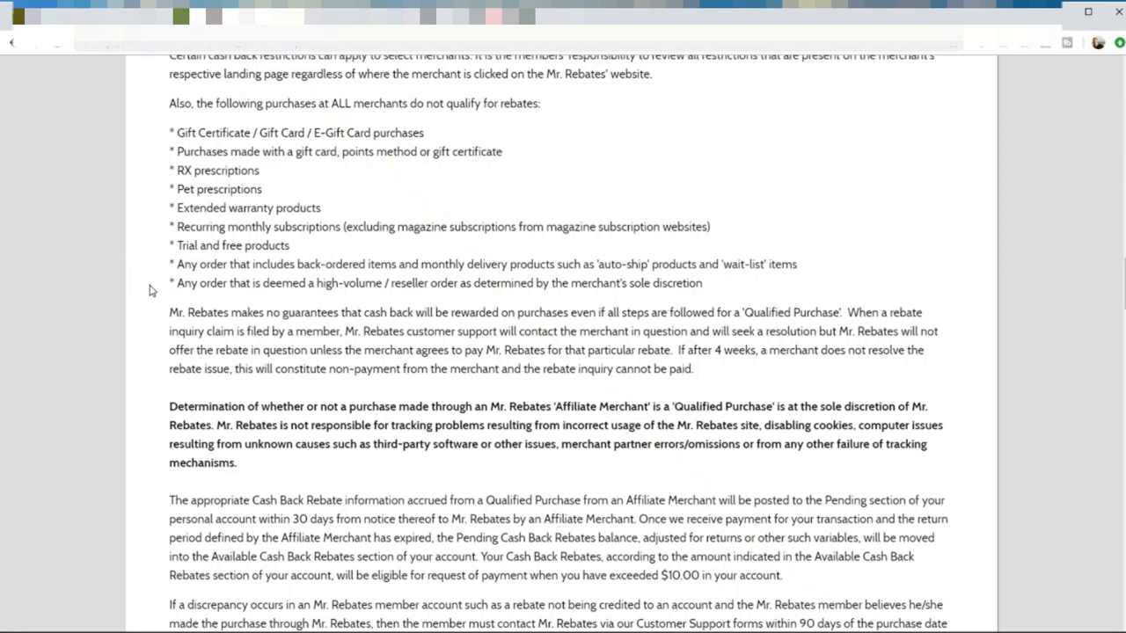
{"action": "mouse_move", "coordinate": [126, 302]}
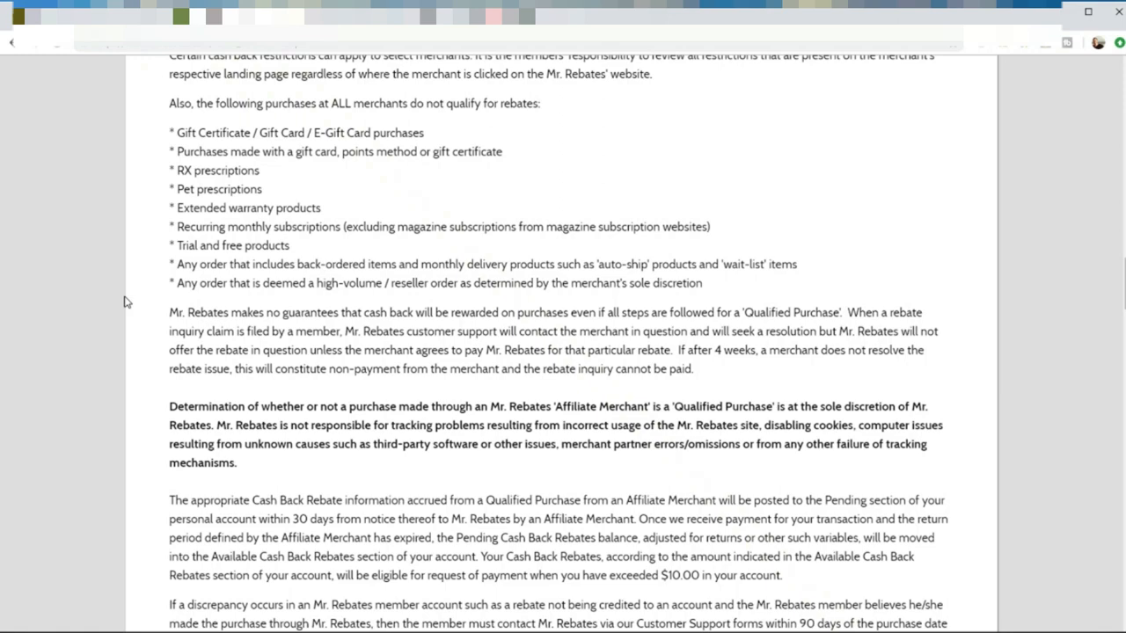
{"action": "mouse_move", "coordinate": [134, 297]}
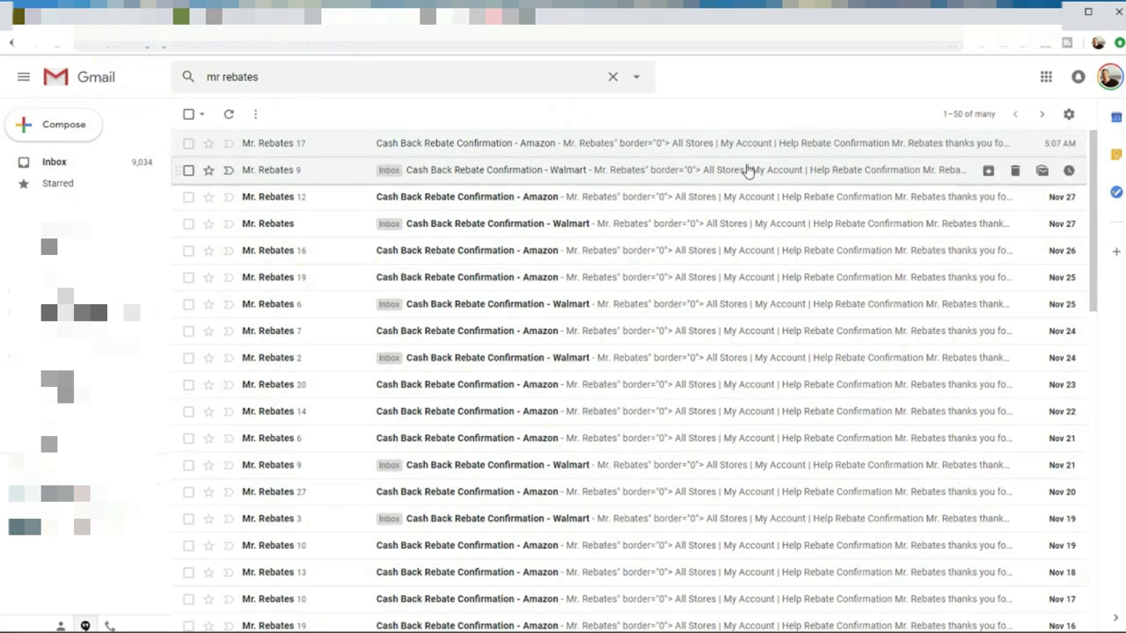
{"action": "mouse_move", "coordinate": [649, 196]}
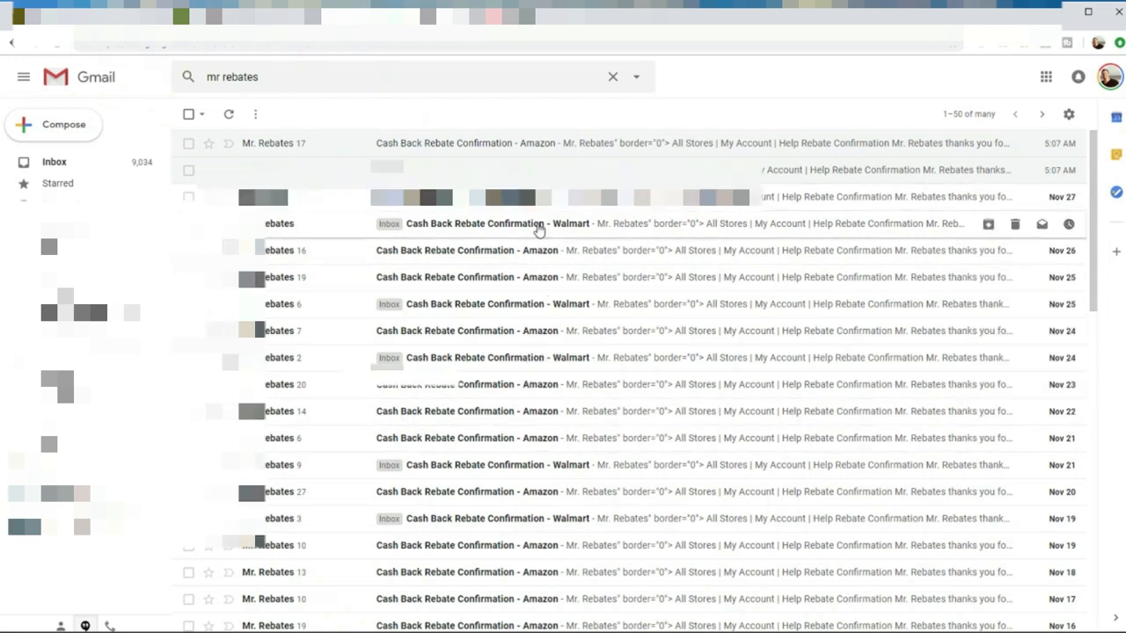
Step: Open the Nov 27 'Cash Back Rebate Confirmation - Walmart' email from the search results
{"action": "left_click", "coordinate": [497, 224]}
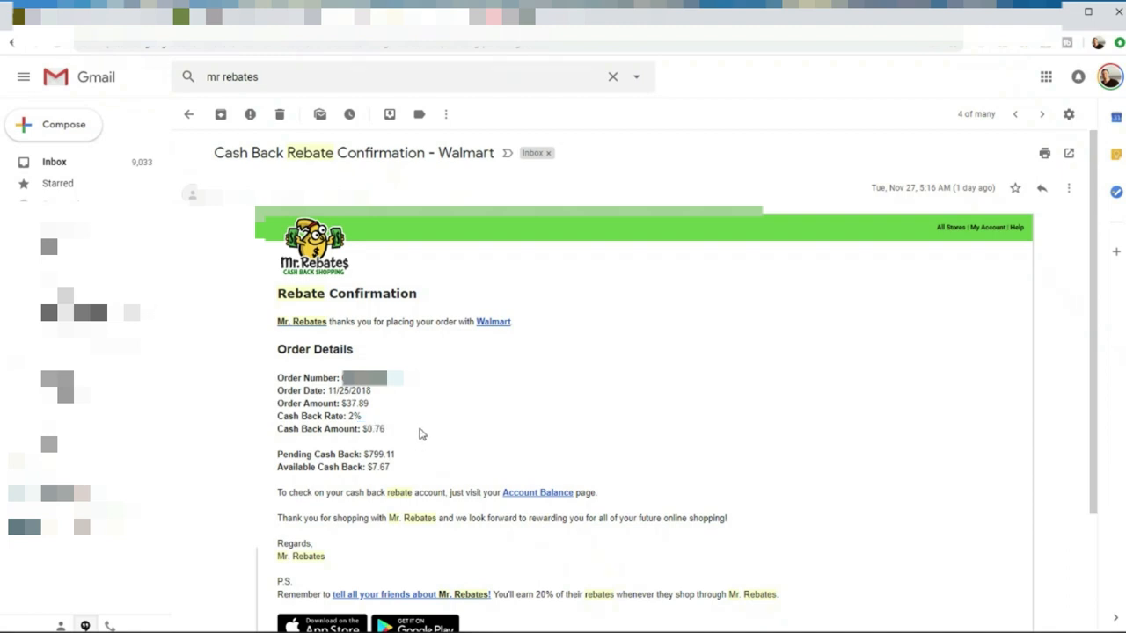
{"action": "mouse_move", "coordinate": [390, 489]}
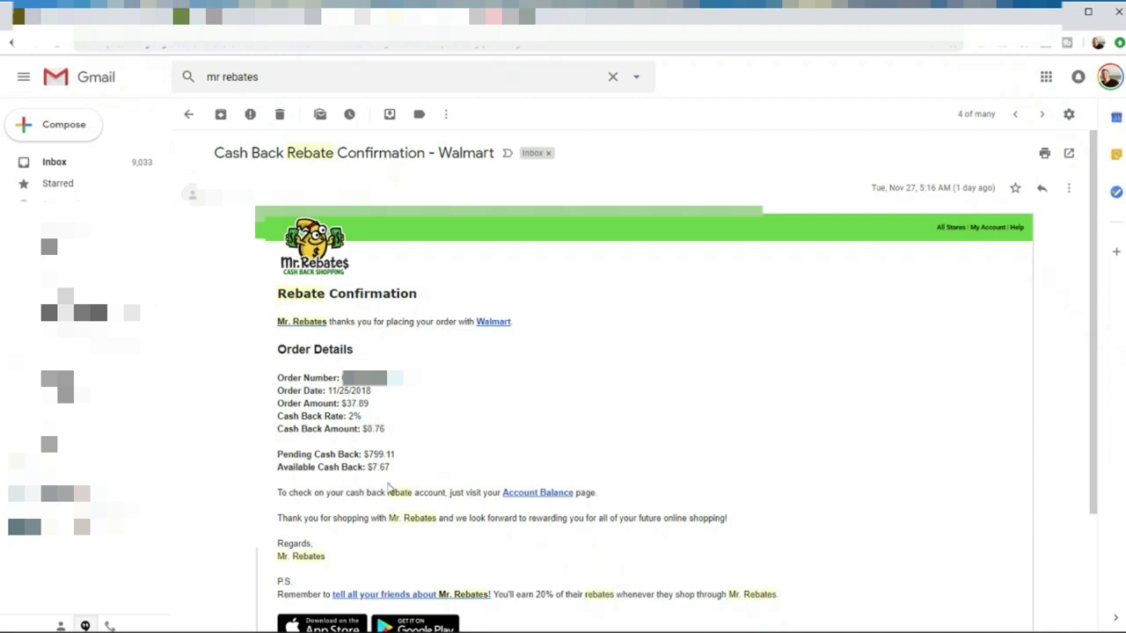
{"action": "mouse_move", "coordinate": [497, 367]}
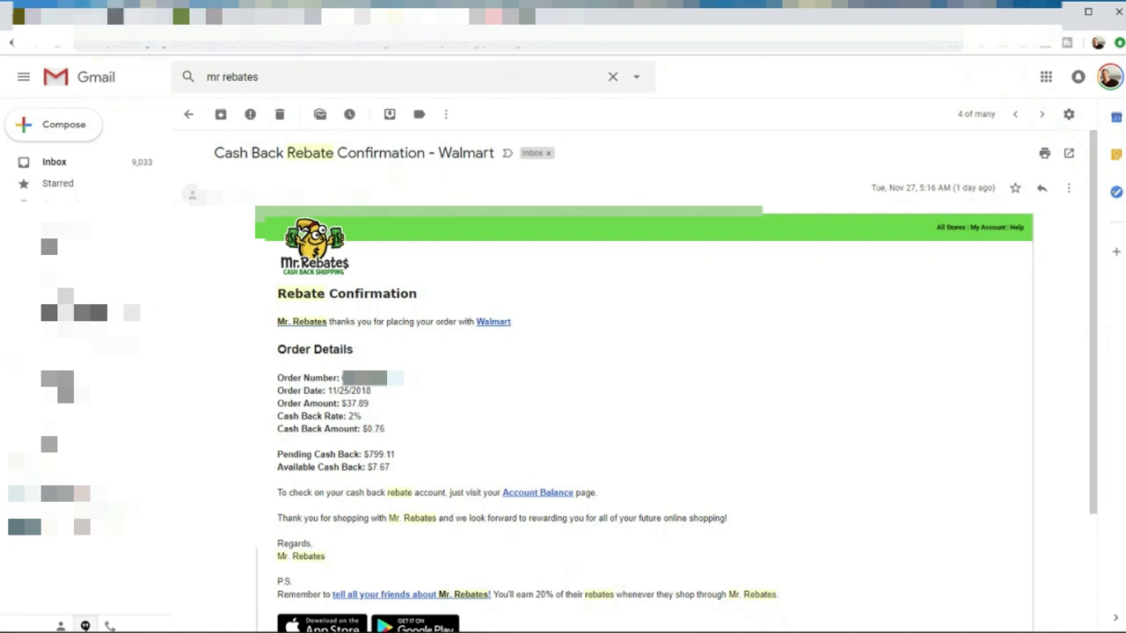
{"action": "mouse_move", "coordinate": [763, 539]}
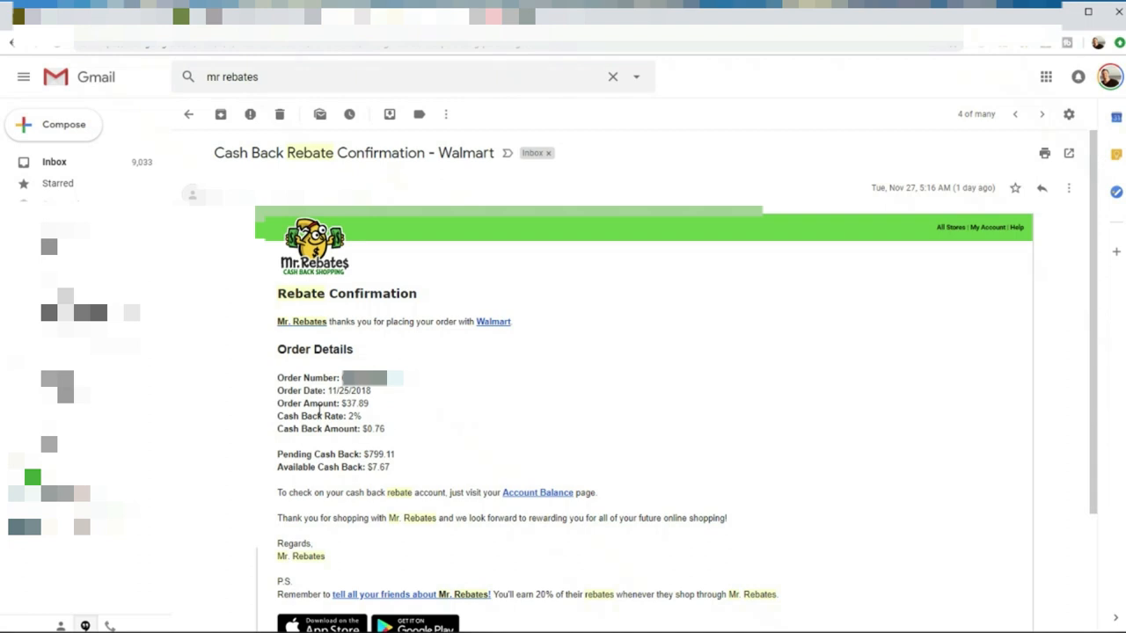
{"action": "mouse_move", "coordinate": [399, 391]}
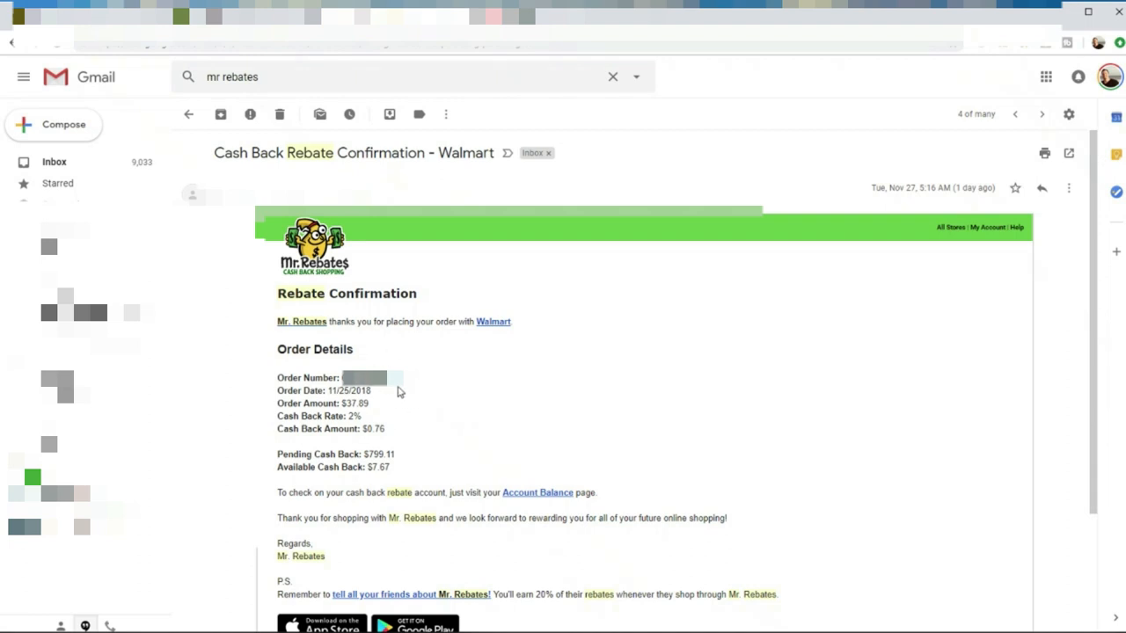
{"action": "mouse_move", "coordinate": [416, 266]}
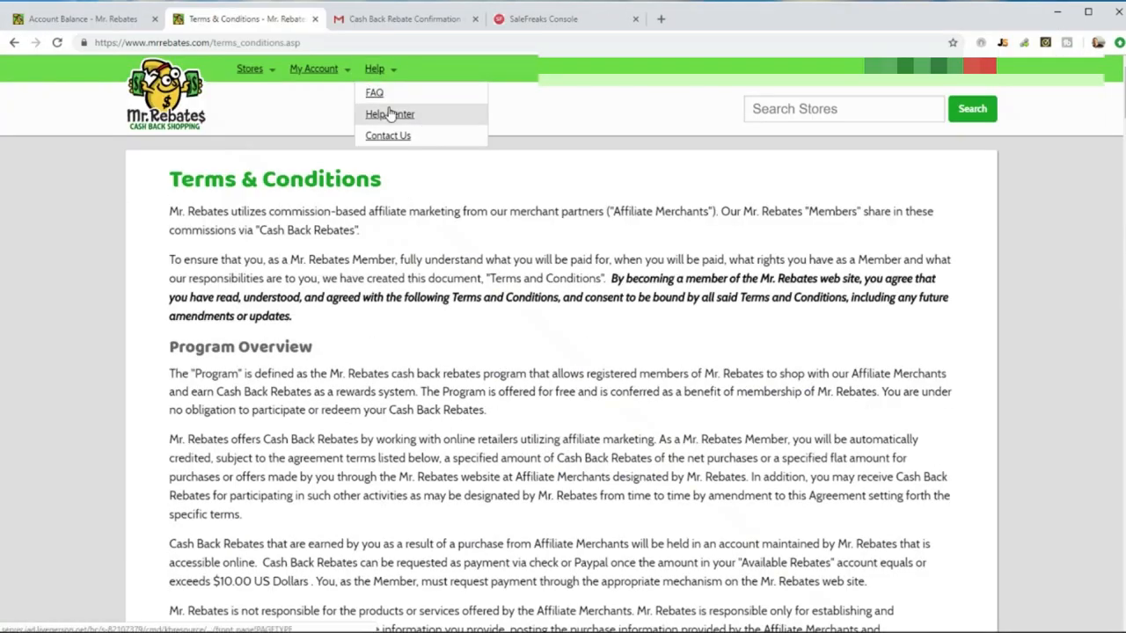
Step: Reach Contact Us via Help, review its support options, and return to Account Balance
{"action": "left_click", "coordinate": [388, 136]}
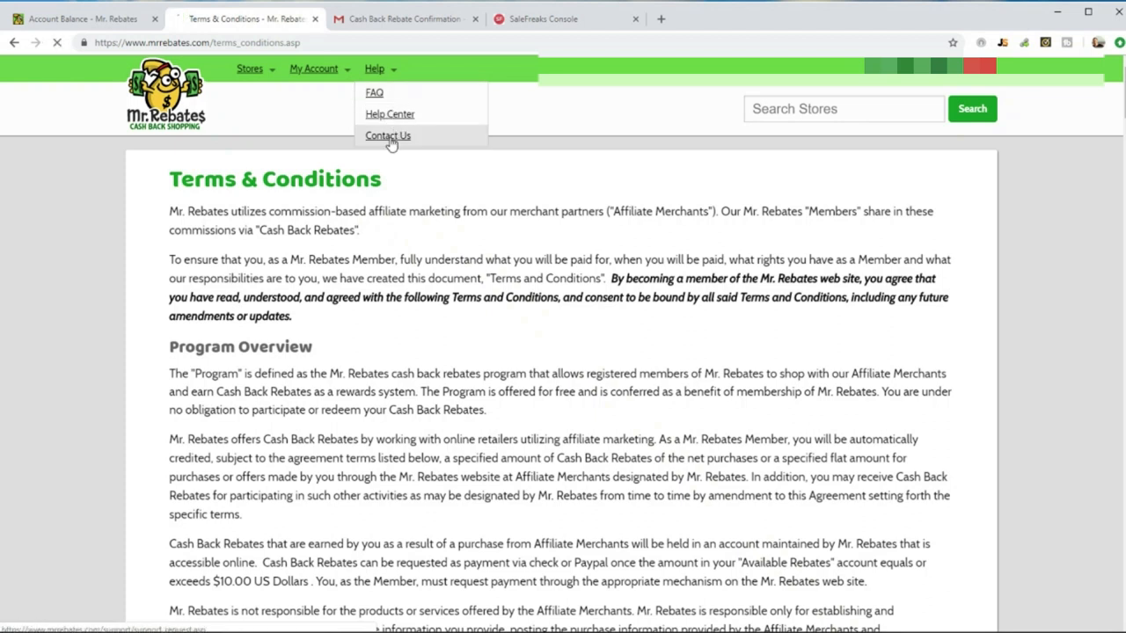
{"action": "left_click", "coordinate": [388, 135]}
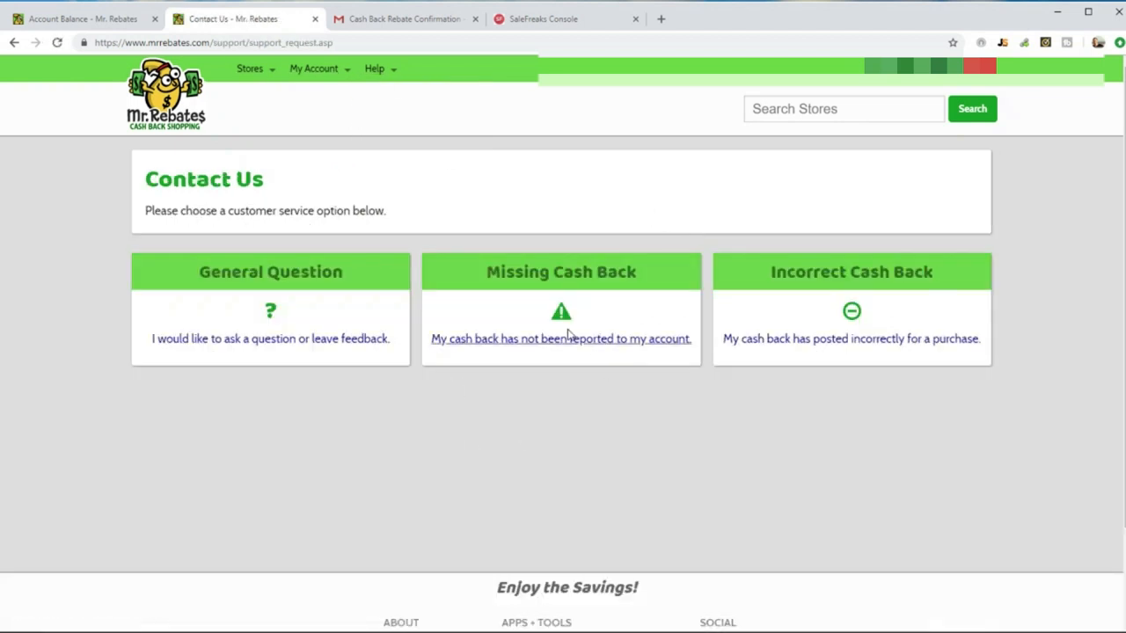
{"action": "mouse_move", "coordinate": [488, 436]}
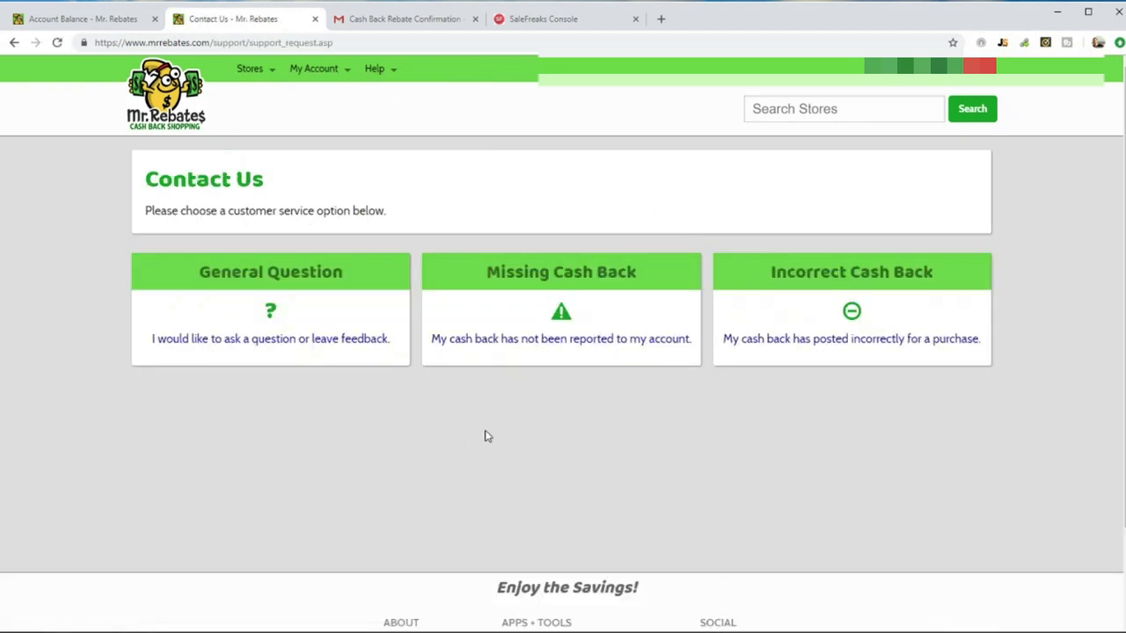
{"action": "mouse_move", "coordinate": [851, 339]}
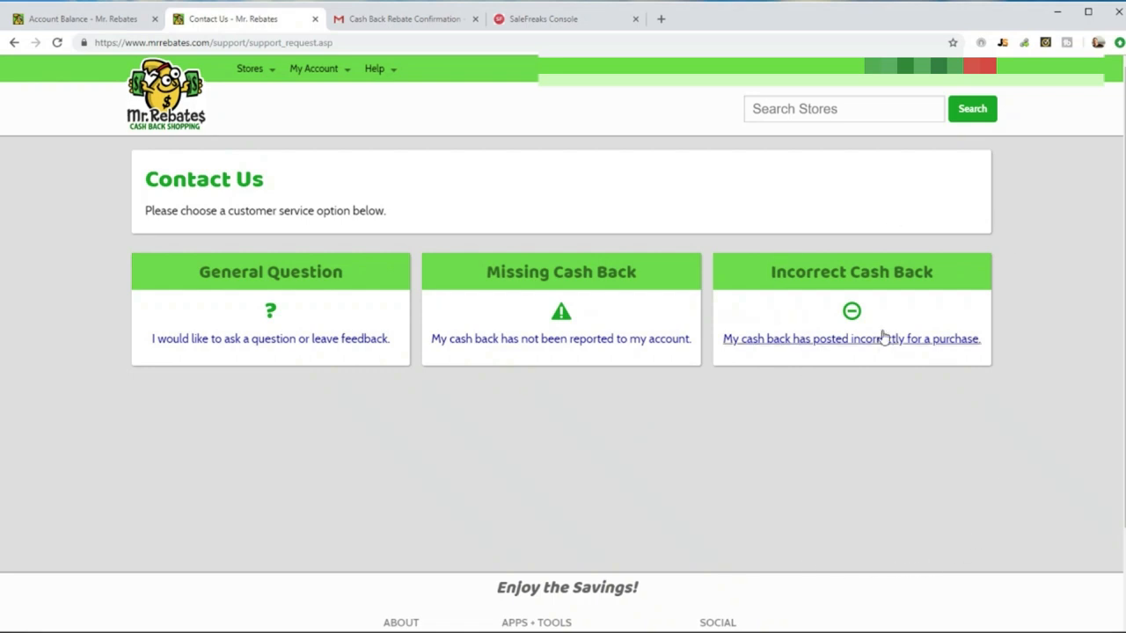
{"action": "mouse_move", "coordinate": [805, 173]}
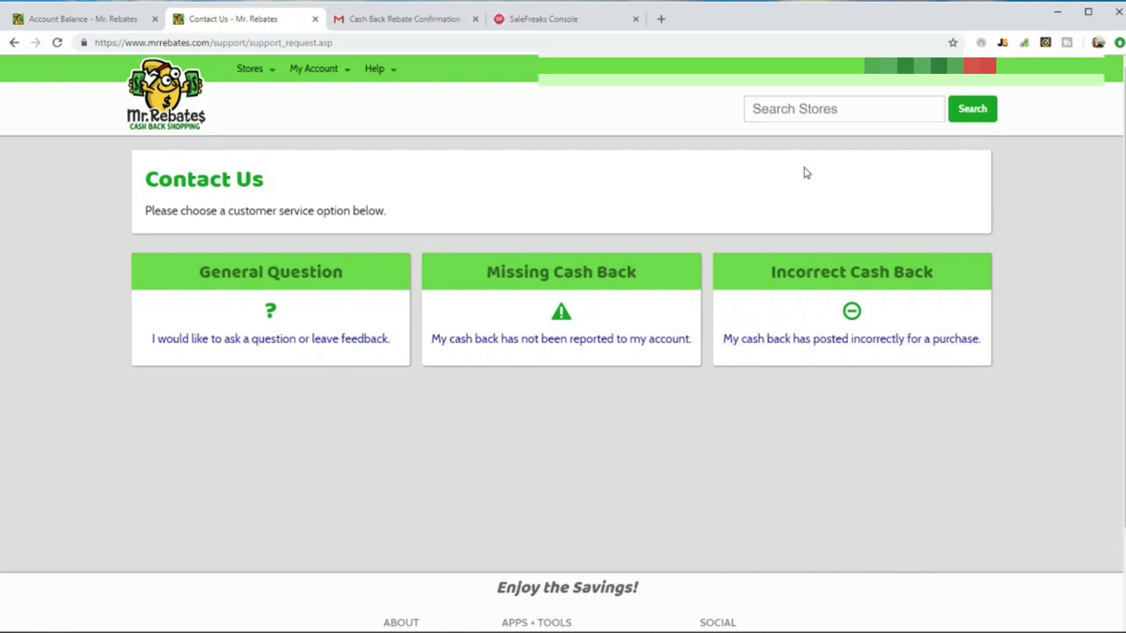
{"action": "mouse_move", "coordinate": [926, 244]}
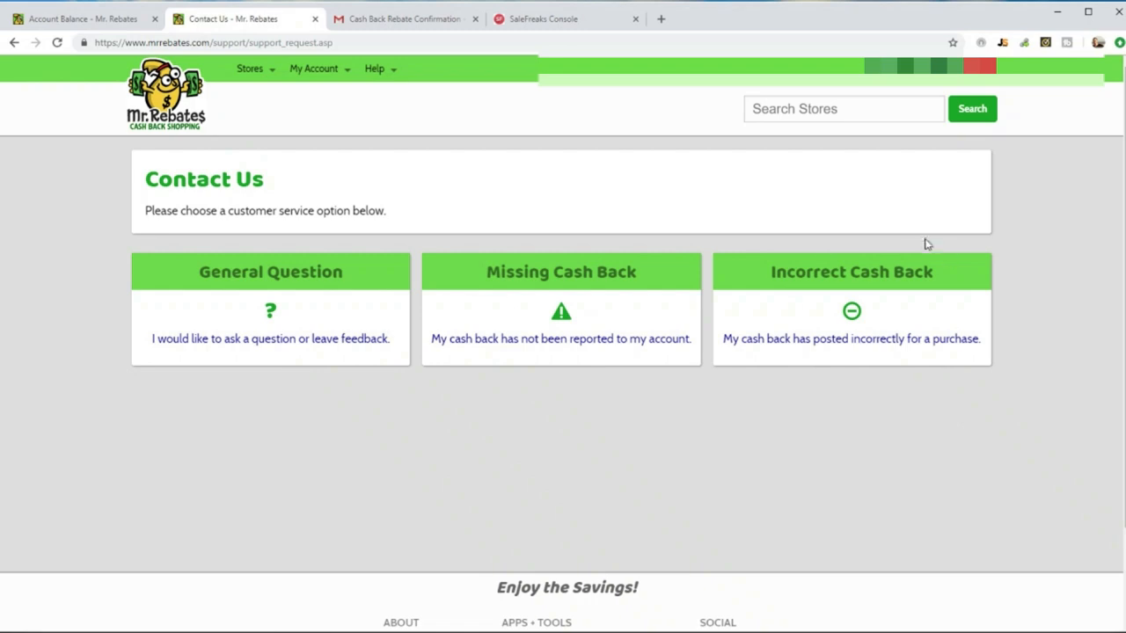
{"action": "mouse_move", "coordinate": [877, 323]}
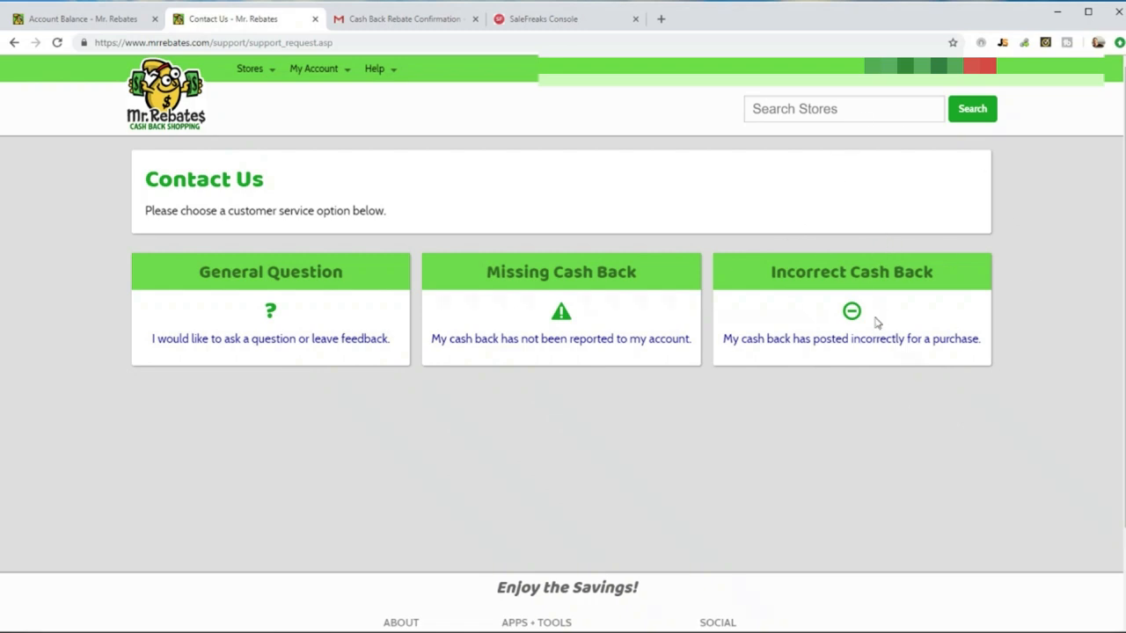
{"action": "mouse_move", "coordinate": [574, 165]}
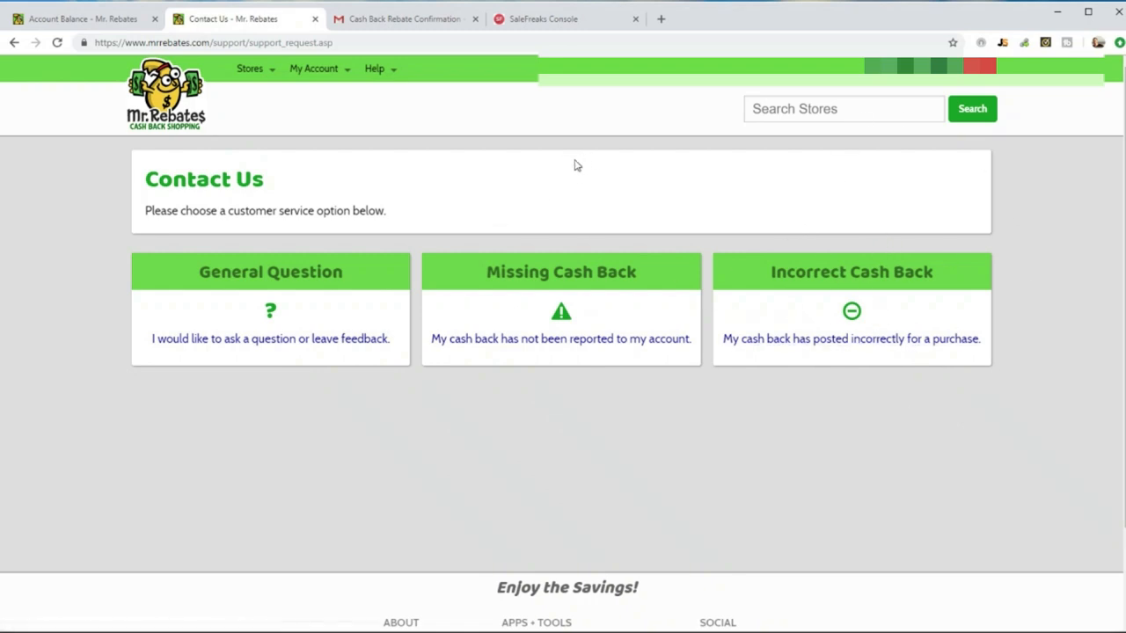
{"action": "mouse_move", "coordinate": [471, 225]}
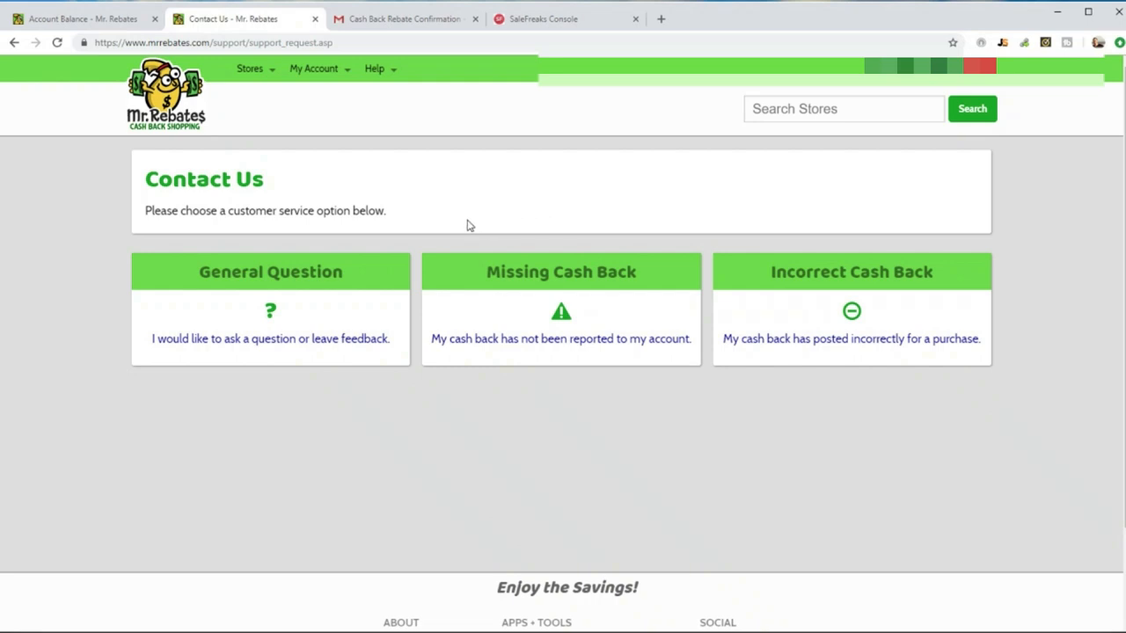
{"action": "mouse_move", "coordinate": [414, 116]}
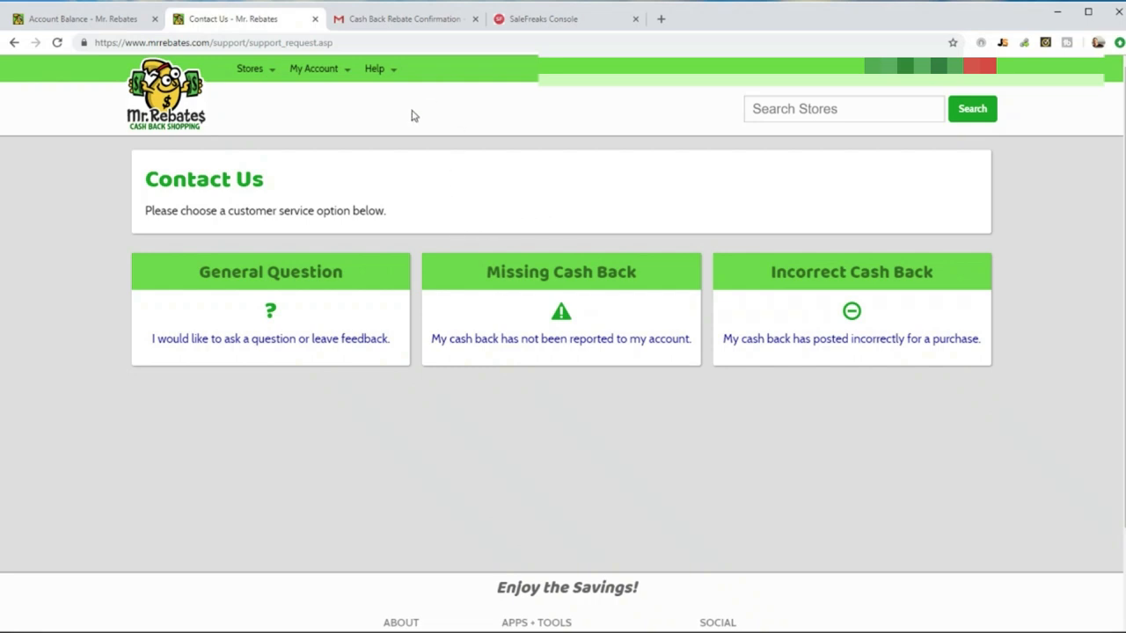
{"action": "mouse_move", "coordinate": [579, 306]}
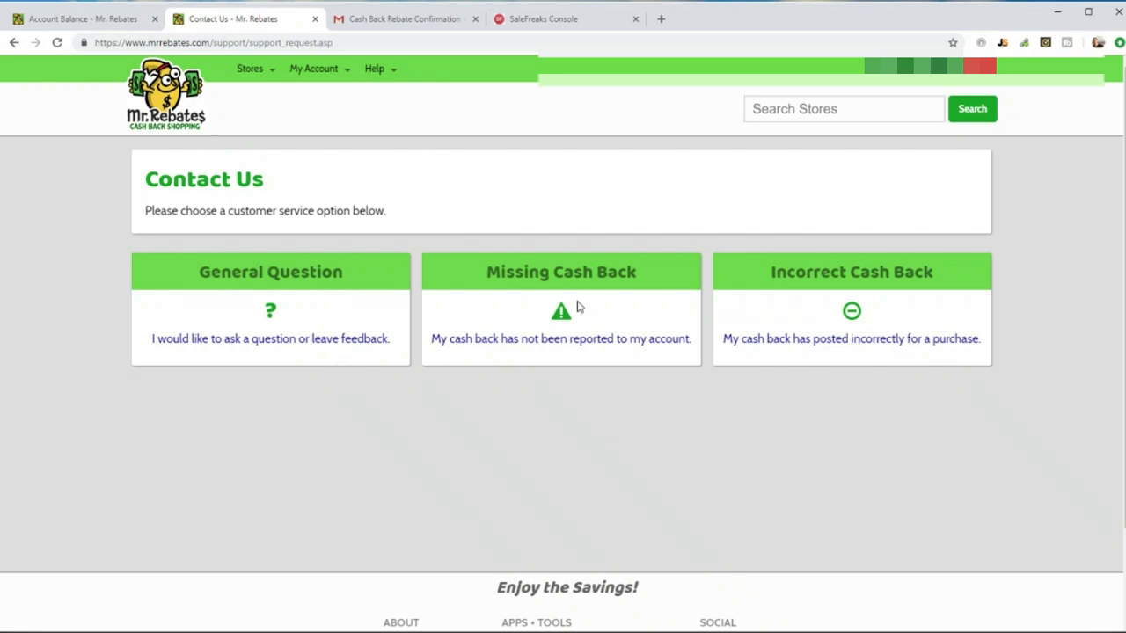
{"action": "mouse_move", "coordinate": [449, 189]}
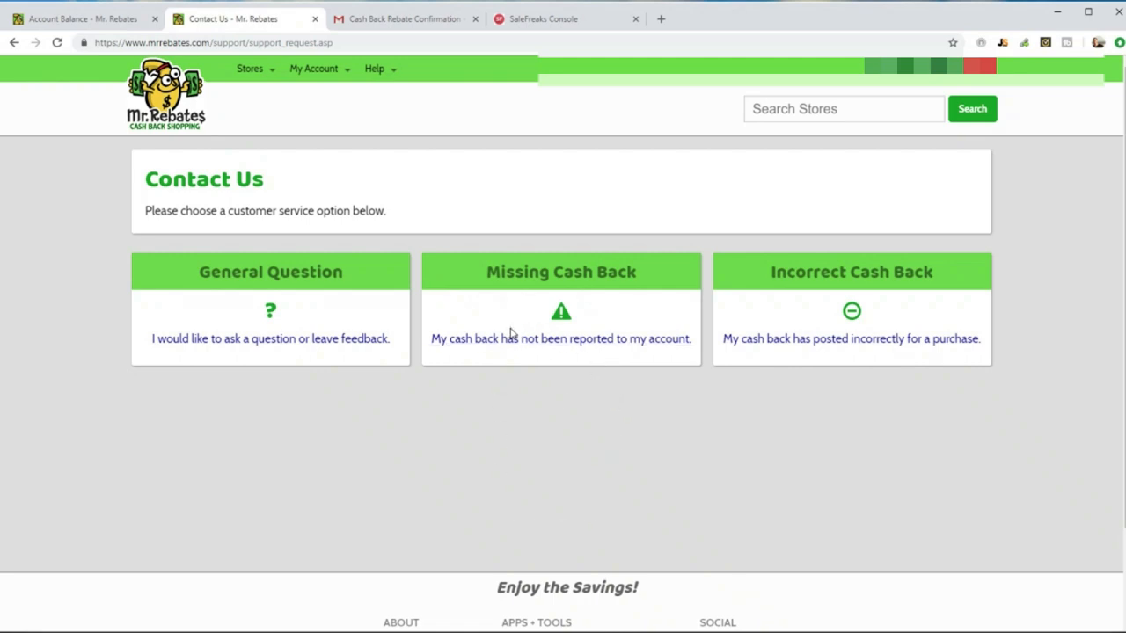
{"action": "left_click", "coordinate": [374, 69]}
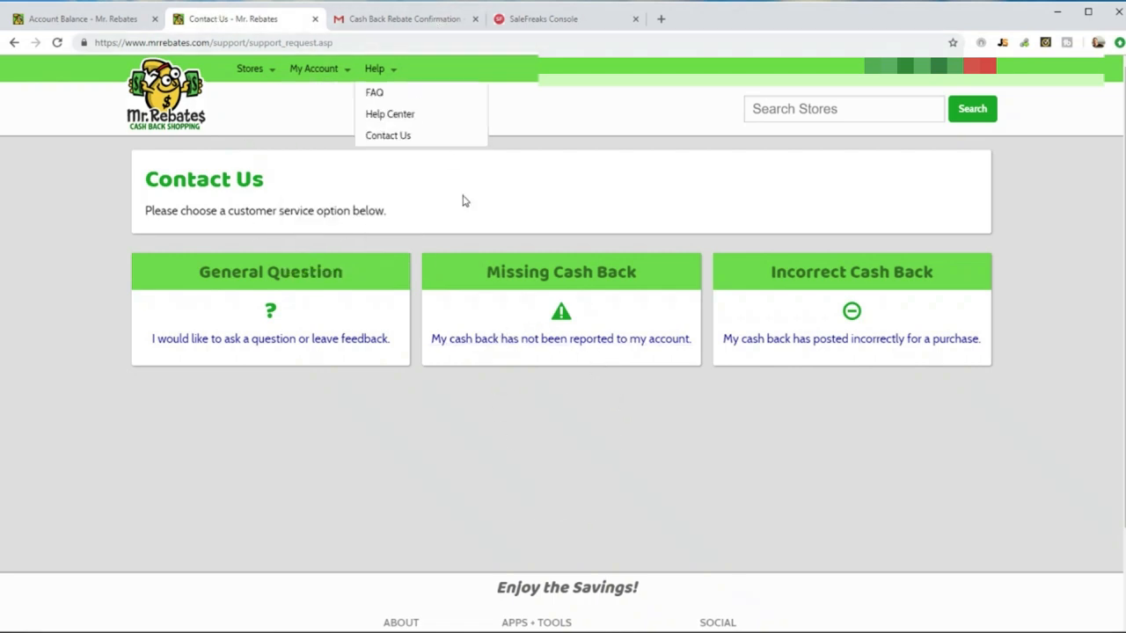
{"action": "left_click", "coordinate": [79, 19]}
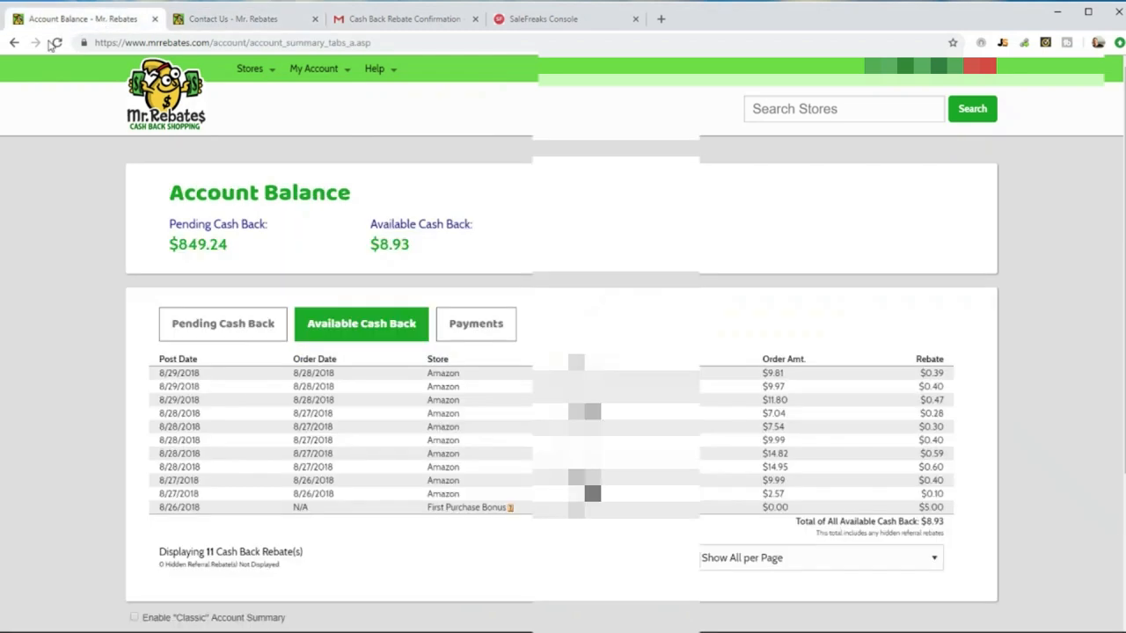
Step: Show the Pending Cash Back records totalling $849.24
{"action": "left_click", "coordinate": [222, 323]}
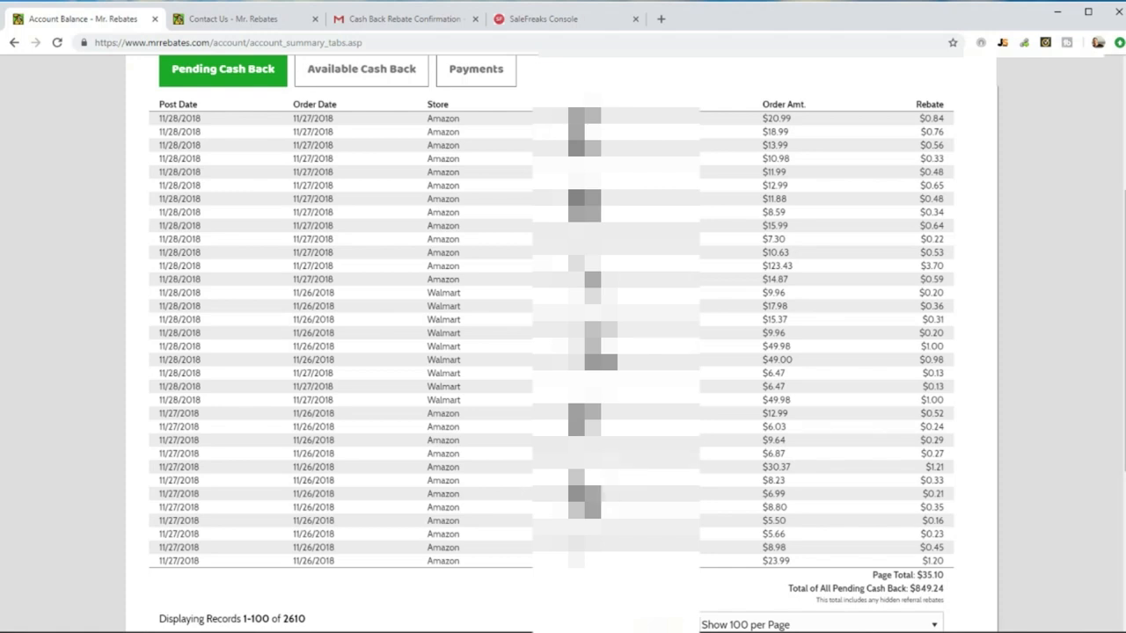
{"action": "mouse_move", "coordinate": [741, 392]}
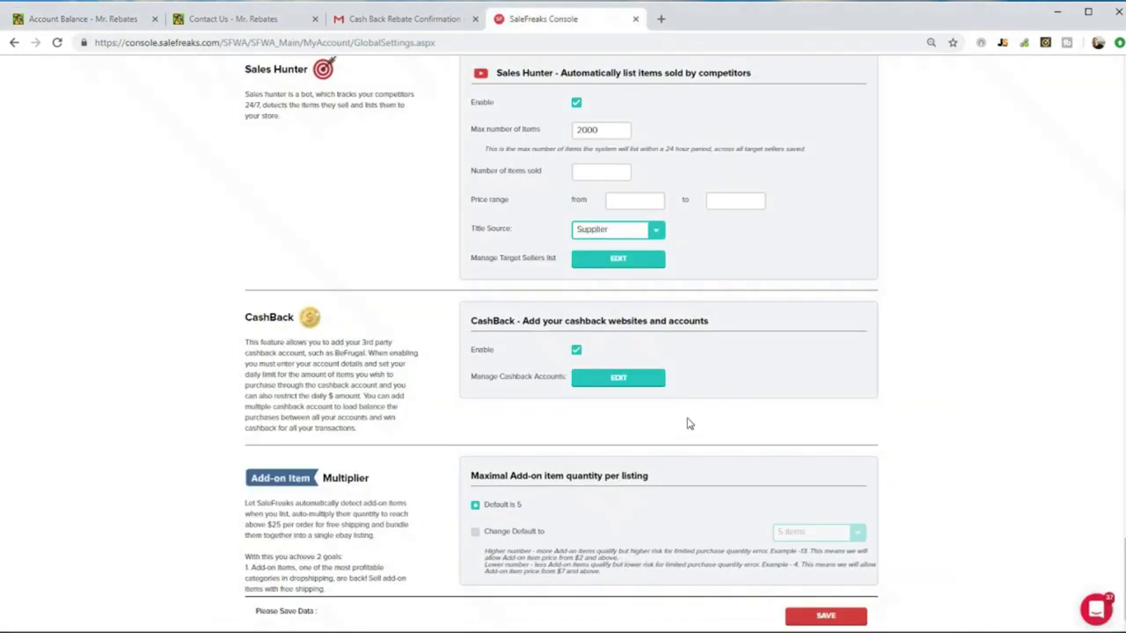
{"action": "mouse_move", "coordinate": [628, 421]}
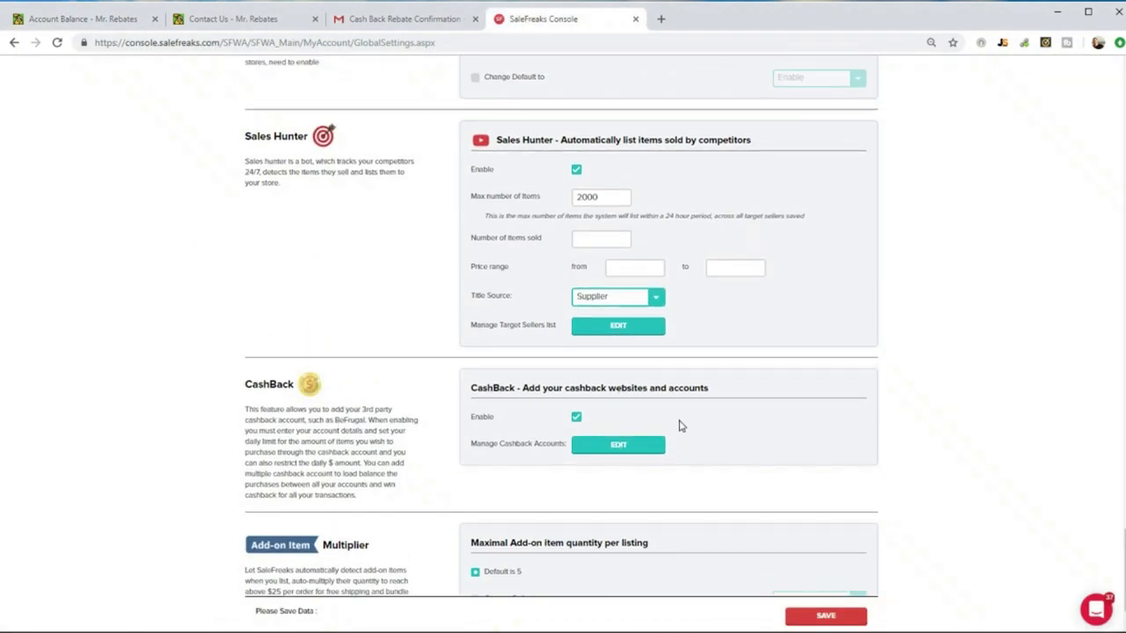
{"action": "scroll", "scroll_direction": "down", "scroll_amount": 3}
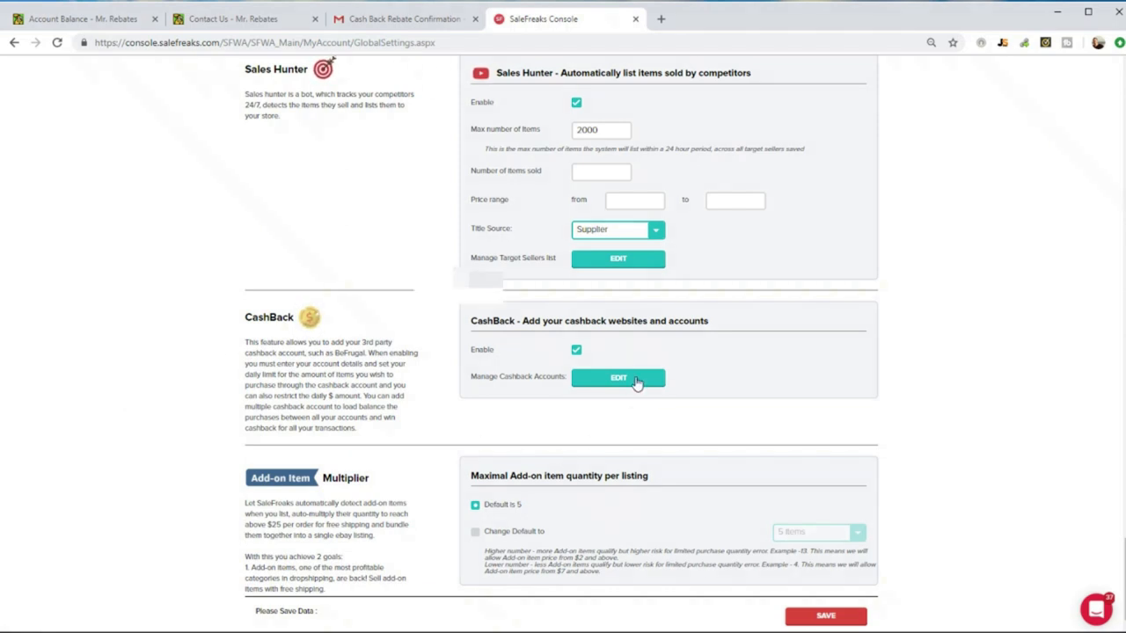
Step: Edit the linked cashback accounts and view the Site options BeFrugal and MrRebates
{"action": "left_click", "coordinate": [618, 377]}
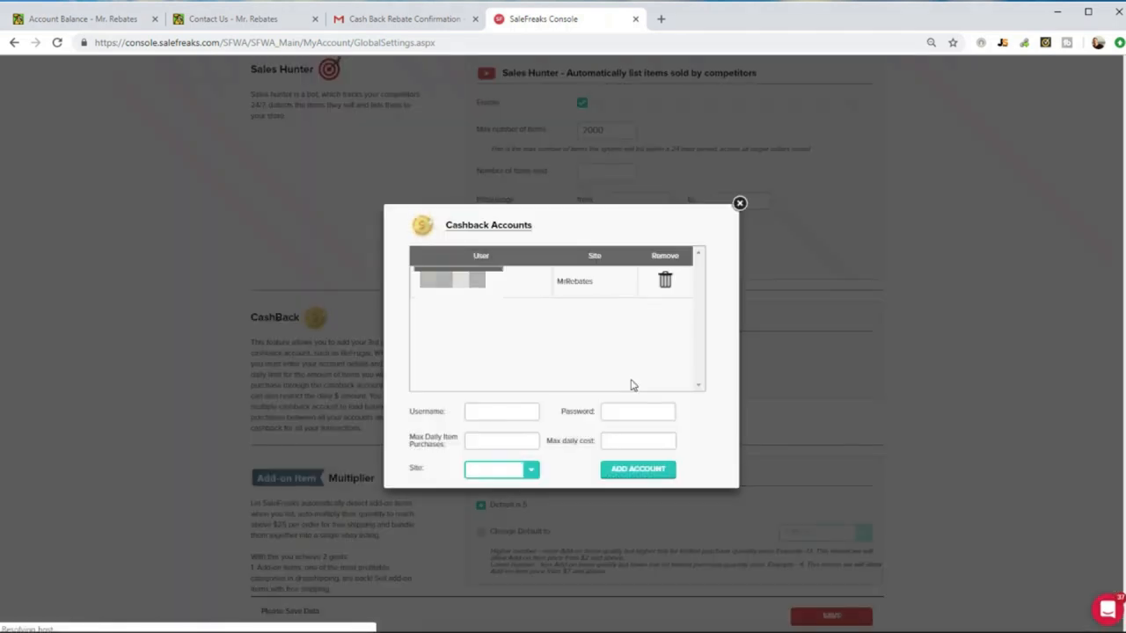
{"action": "left_click", "coordinate": [531, 468]}
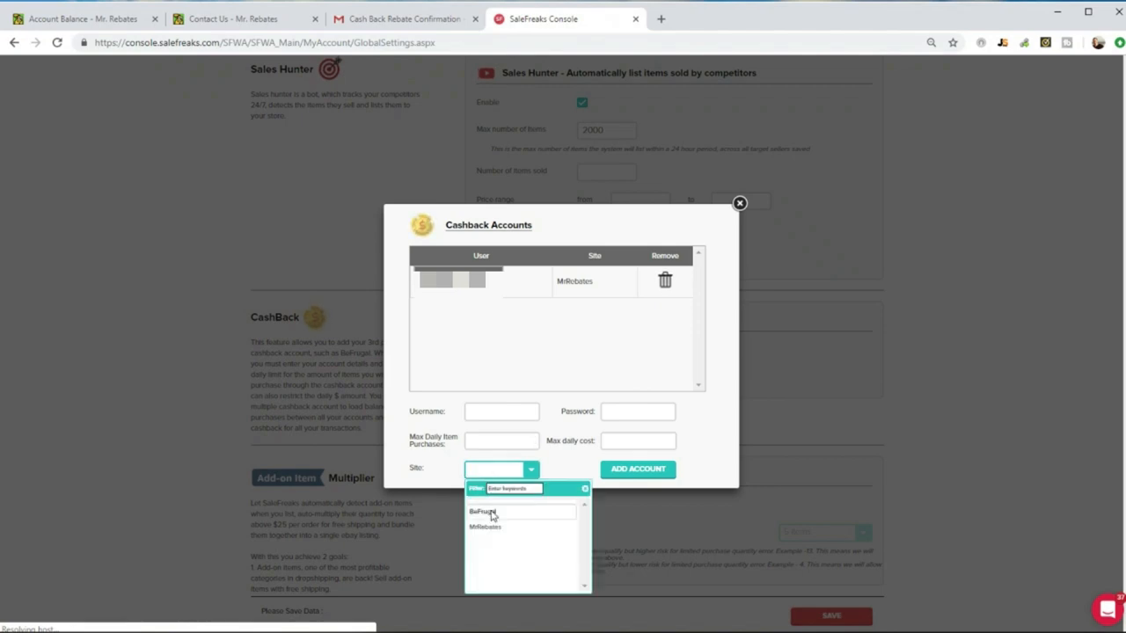
{"action": "mouse_move", "coordinate": [519, 519]}
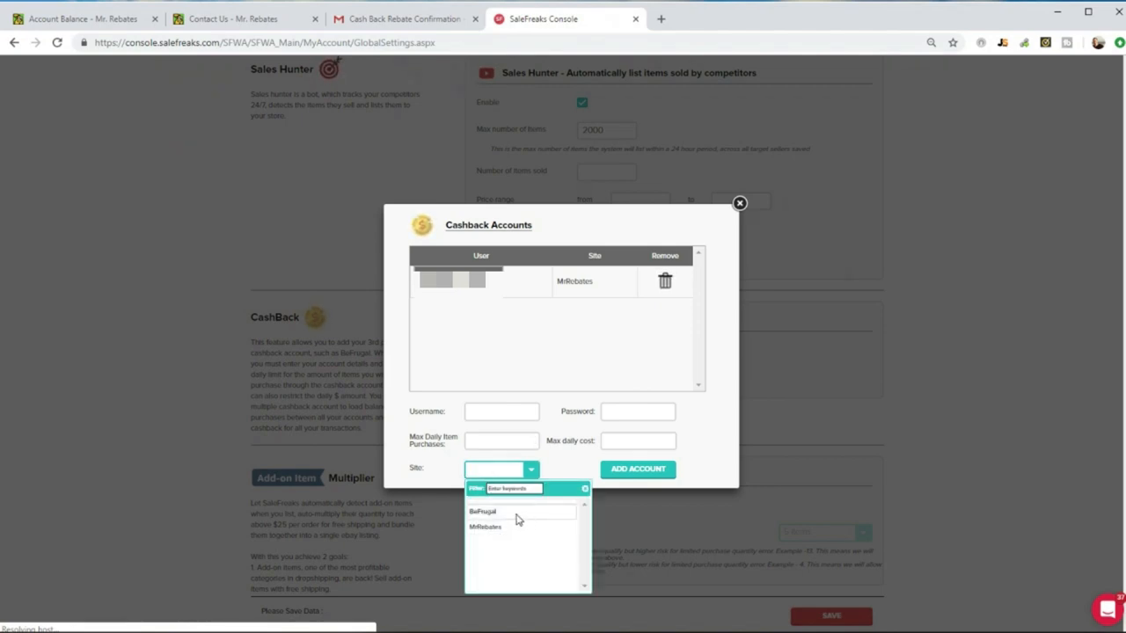
{"action": "mouse_move", "coordinate": [544, 522]}
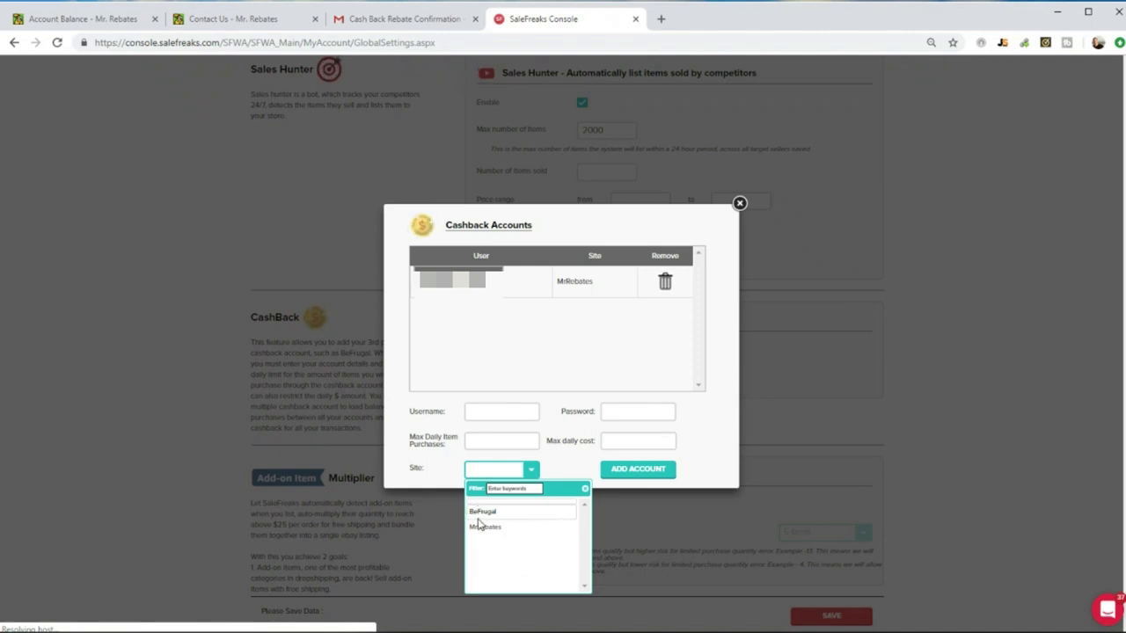
{"action": "mouse_move", "coordinate": [567, 522]}
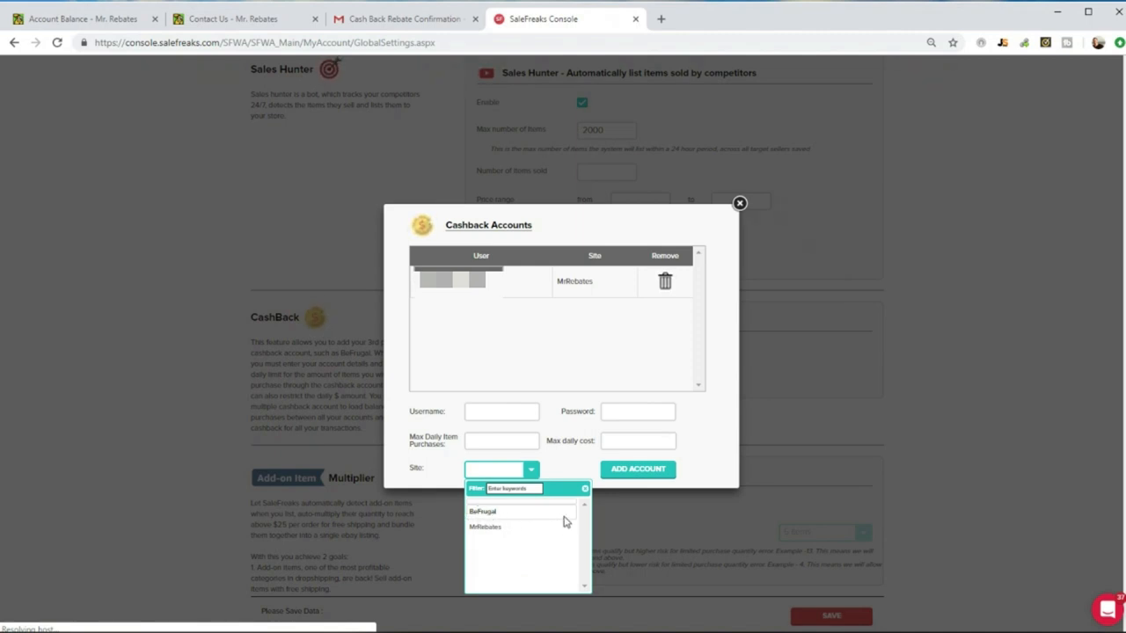
{"action": "mouse_move", "coordinate": [565, 510]}
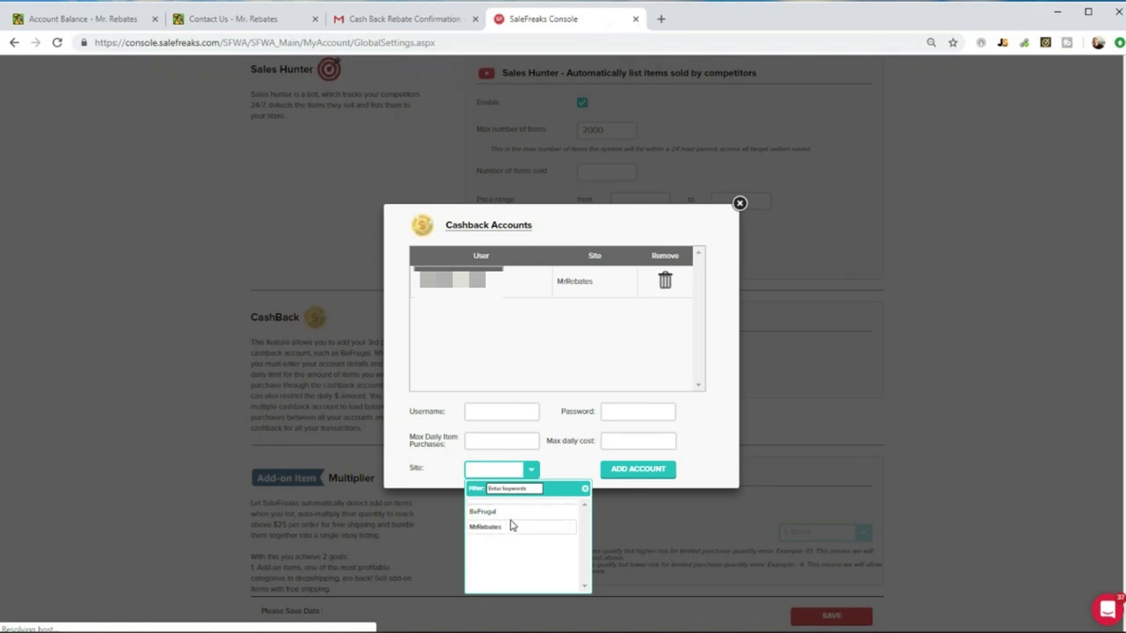
{"action": "left_click", "coordinate": [566, 470]}
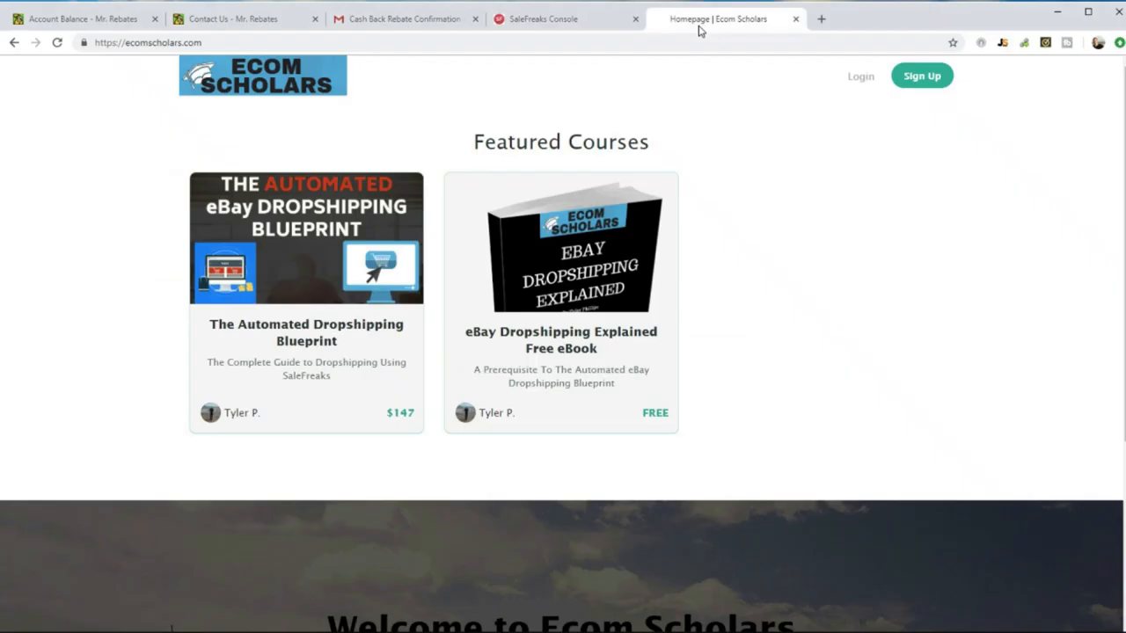
{"action": "mouse_move", "coordinate": [836, 260]}
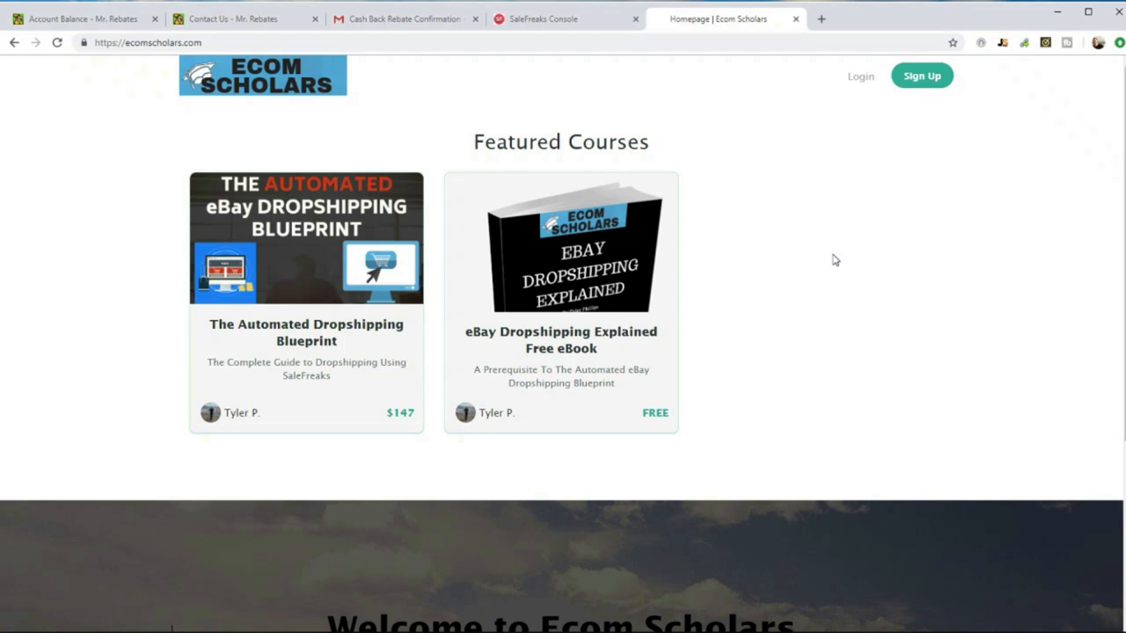
{"action": "mouse_move", "coordinate": [150, 188]}
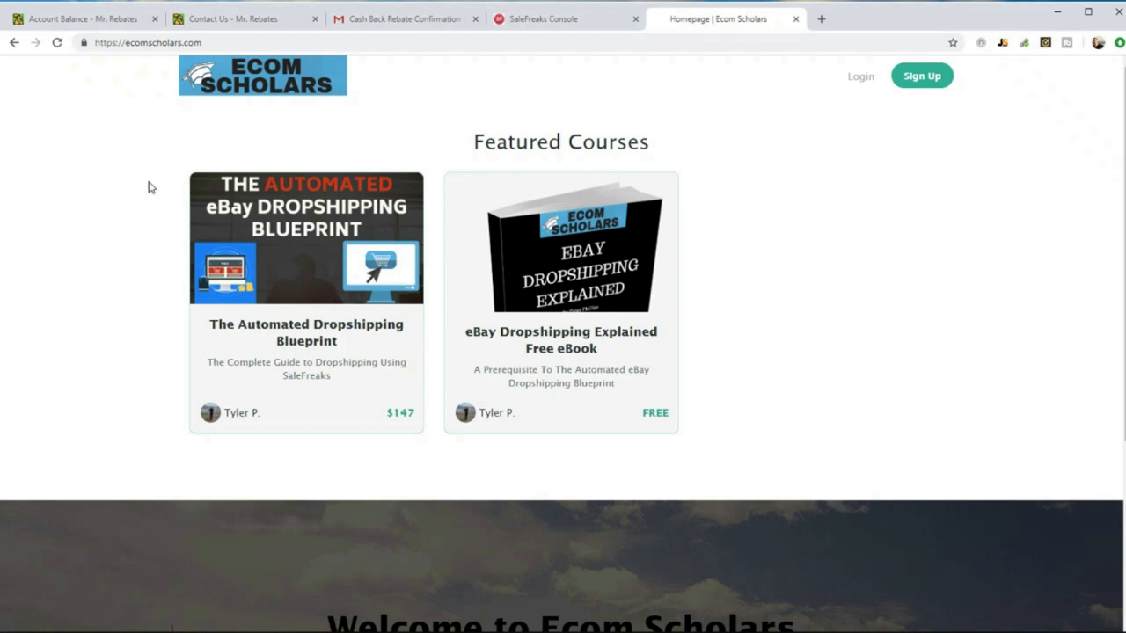
{"action": "mouse_move", "coordinate": [407, 234]}
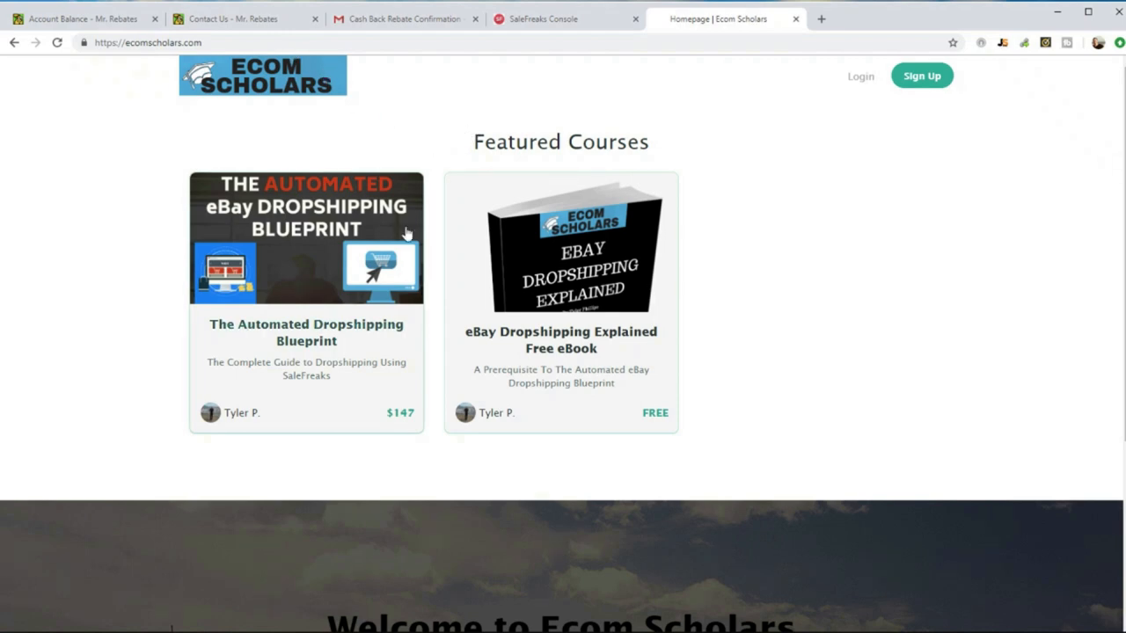
{"action": "mouse_move", "coordinate": [530, 121]}
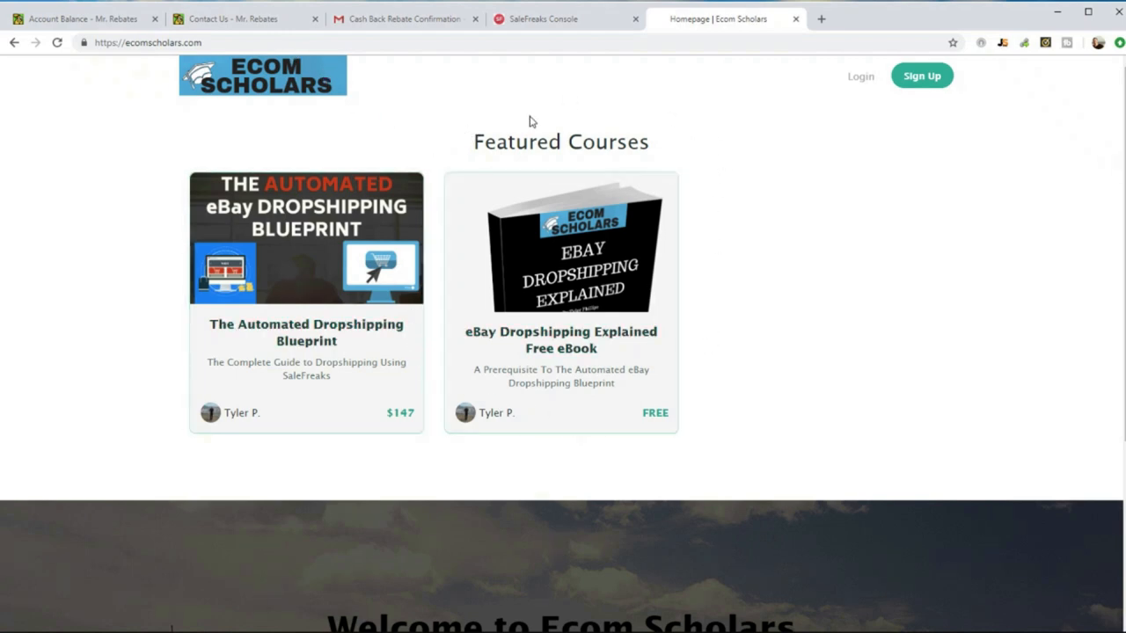
{"action": "mouse_move", "coordinate": [635, 132]}
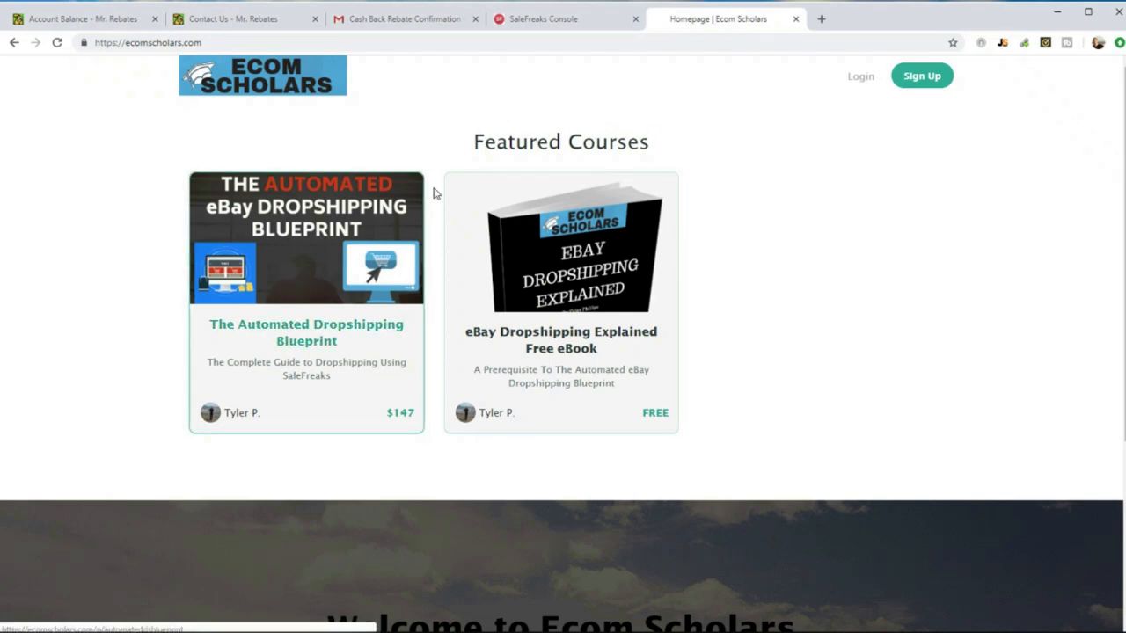
{"action": "mouse_move", "coordinate": [430, 161]}
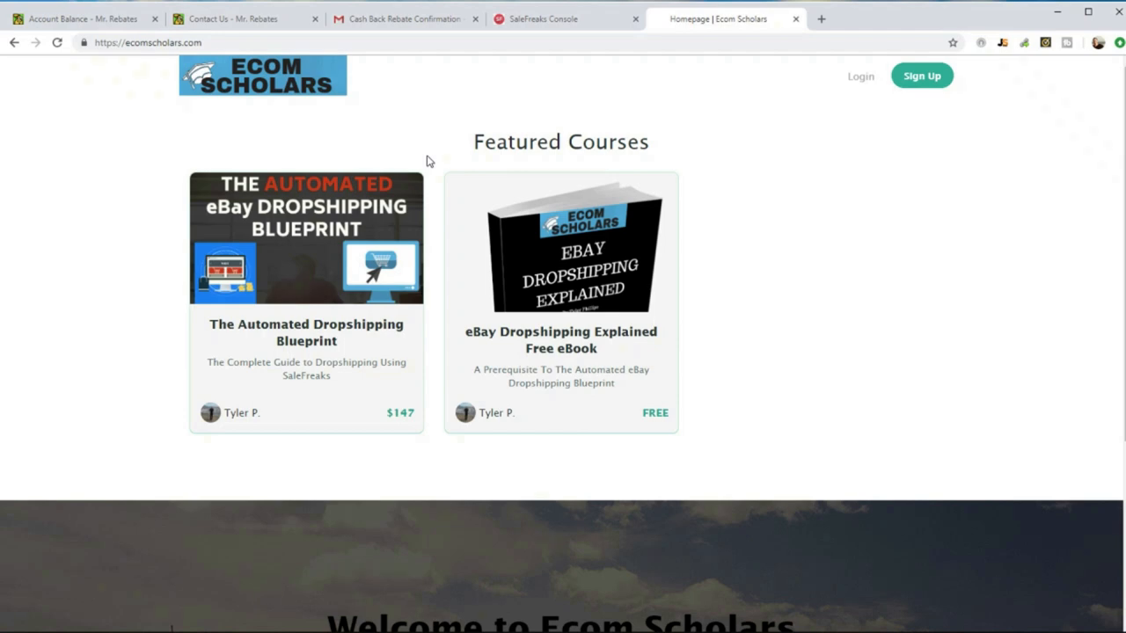
{"action": "mouse_move", "coordinate": [247, 131]}
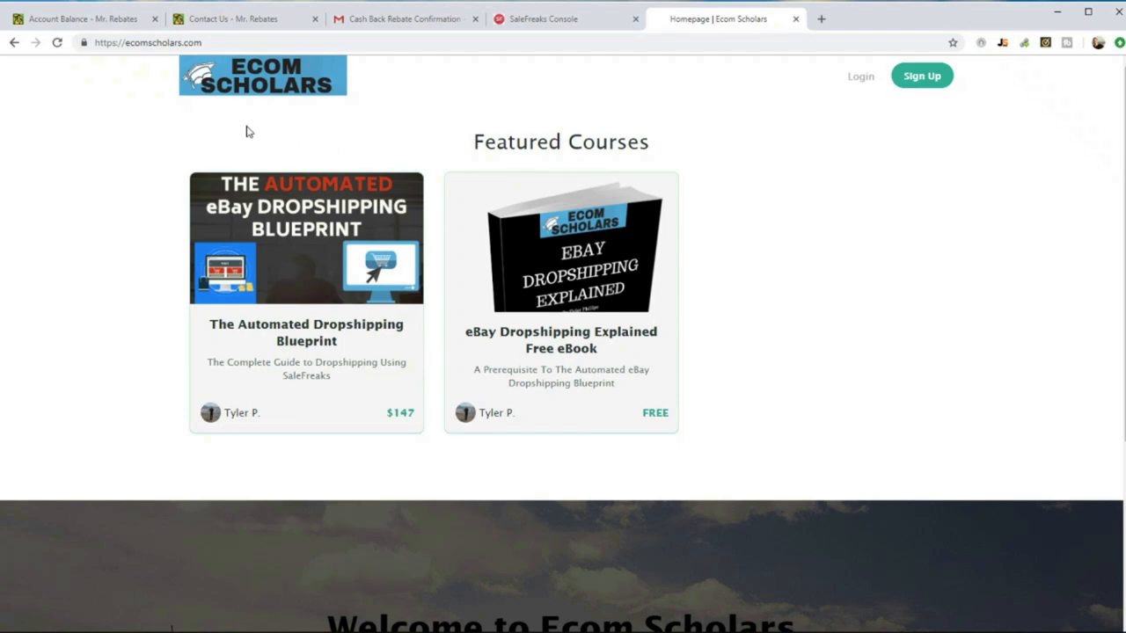
{"action": "mouse_move", "coordinate": [136, 389]}
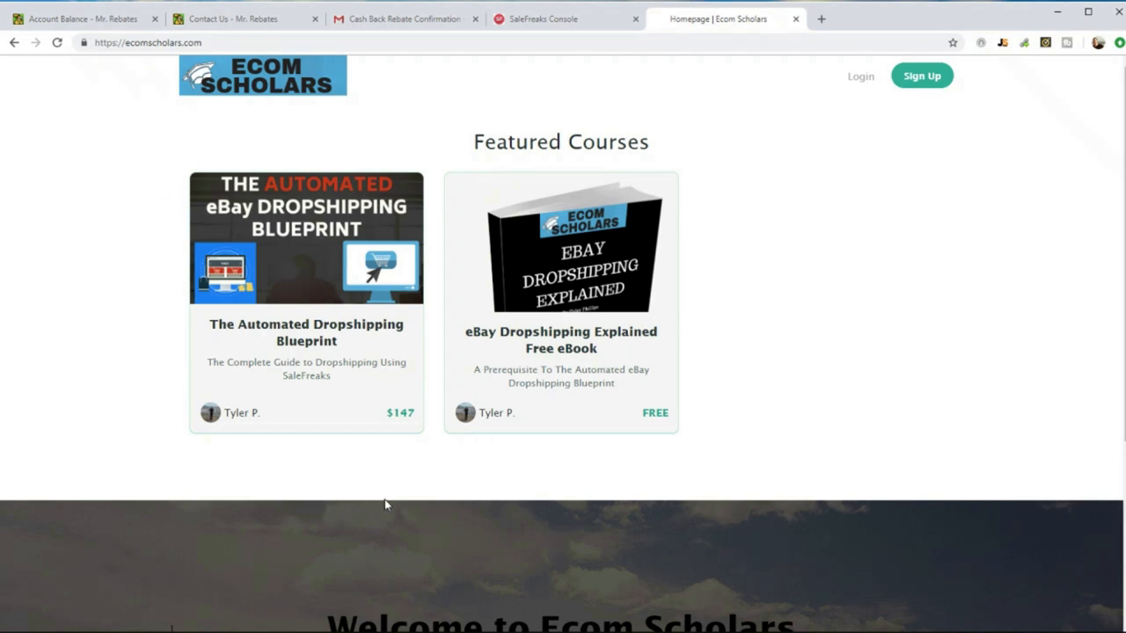
{"action": "mouse_move", "coordinate": [415, 465]}
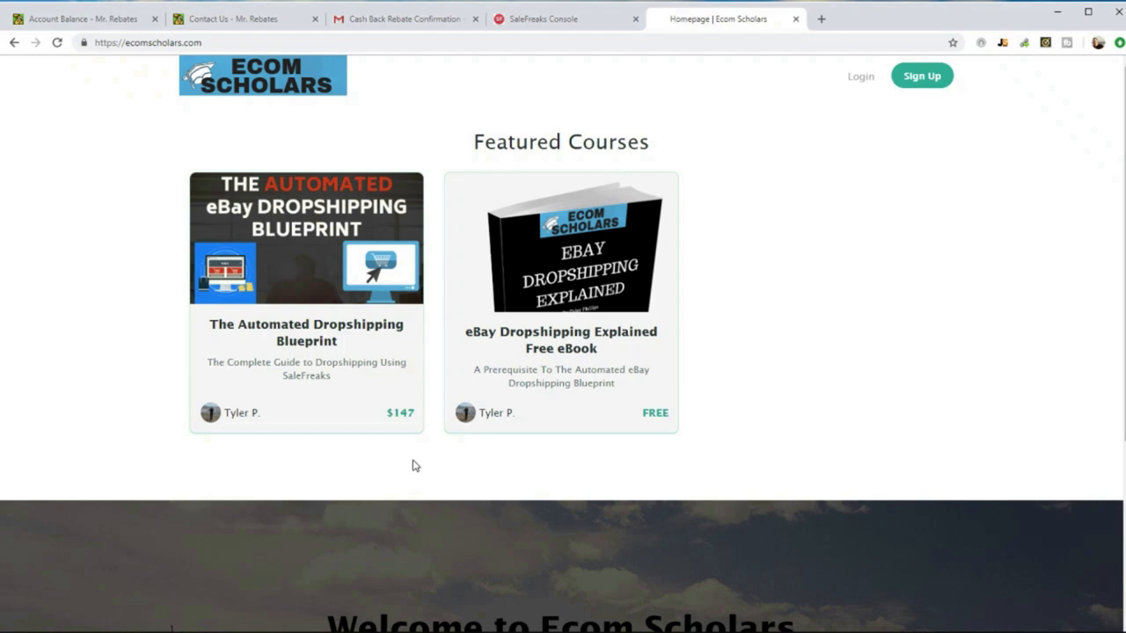
{"action": "mouse_move", "coordinate": [418, 458]}
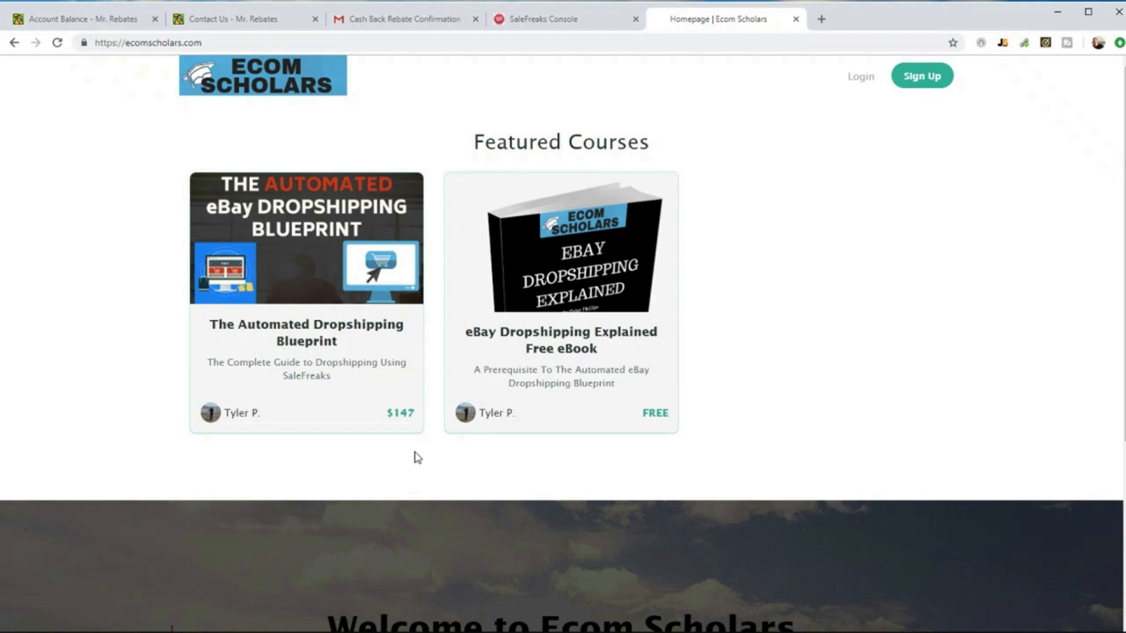